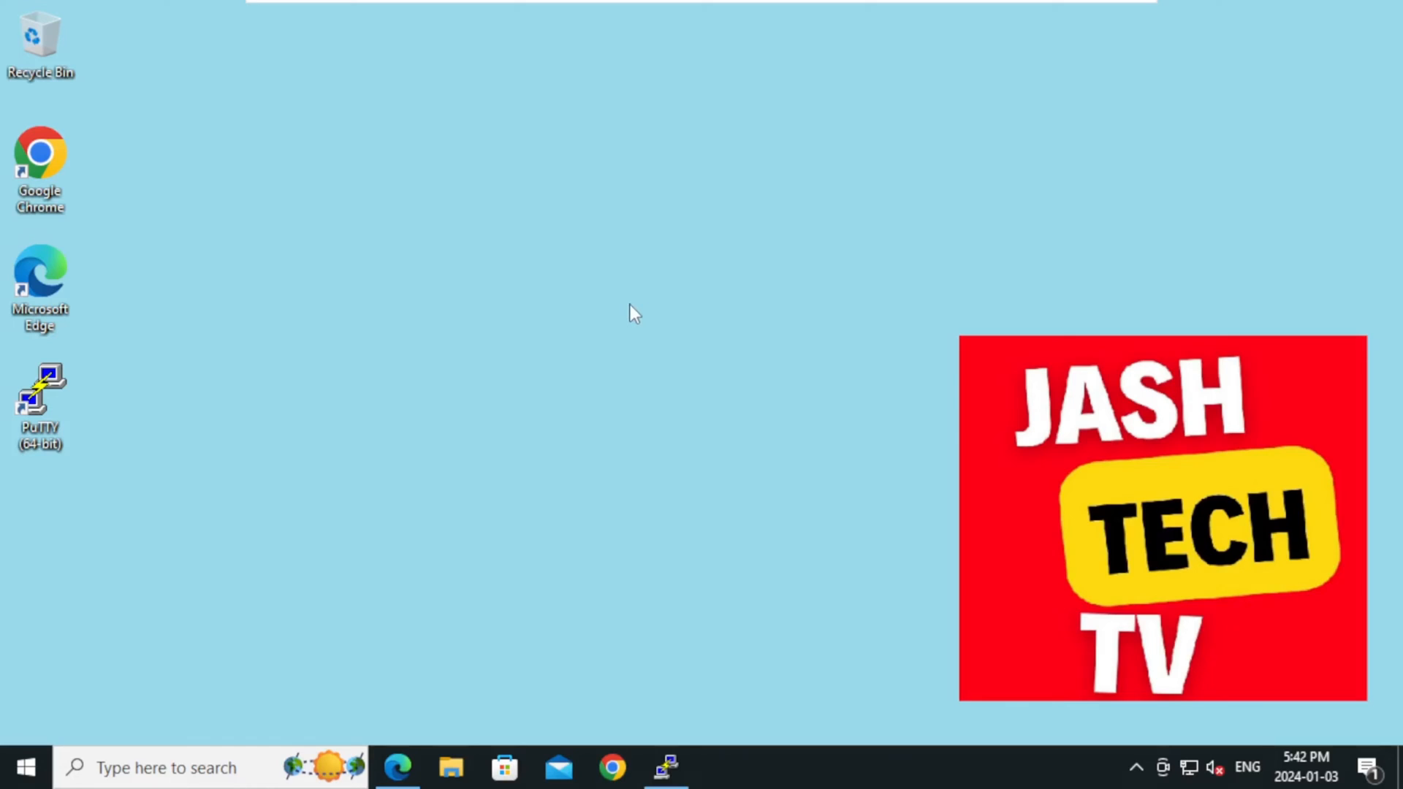
pyautogui.moveTo(559, 324)
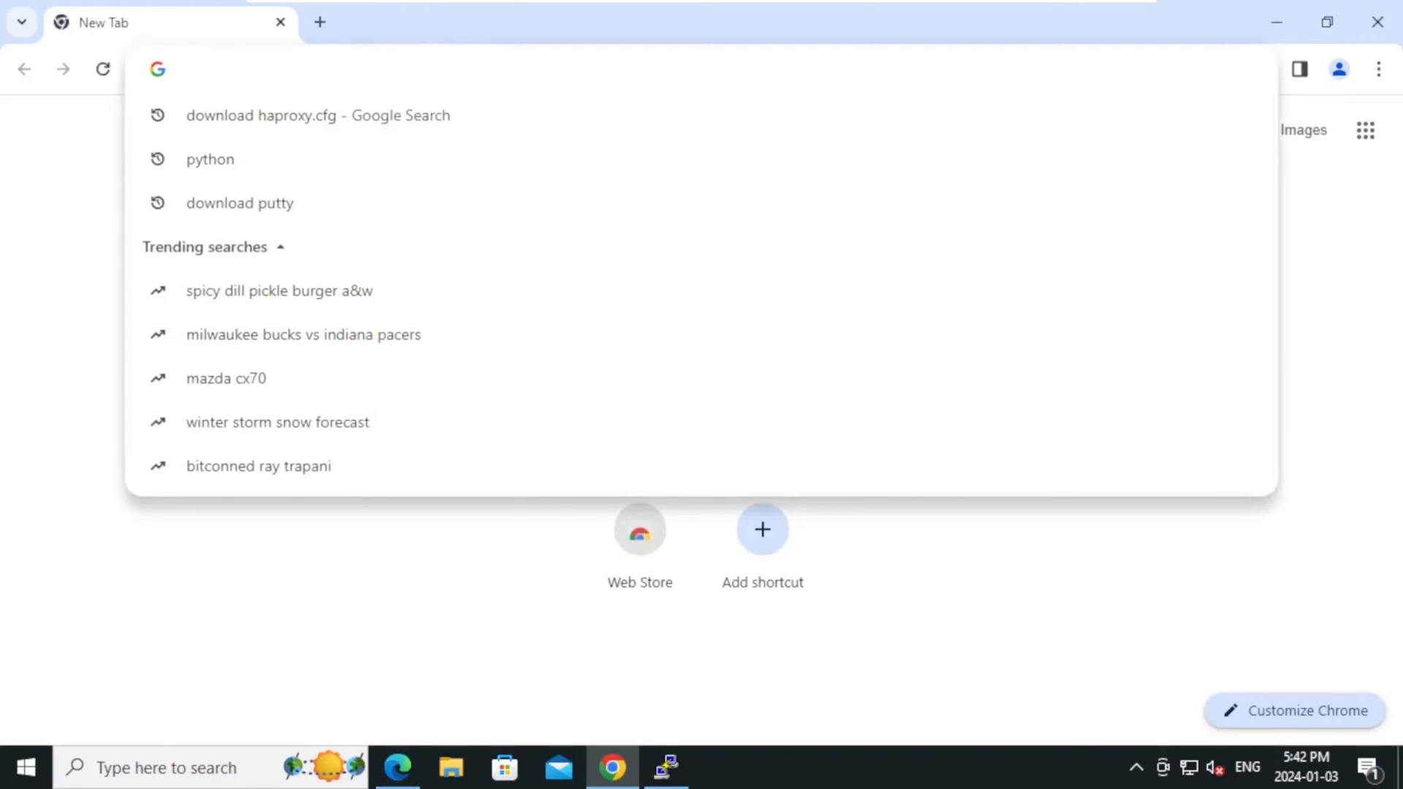
# - Search 'download winscp' and reach the official WinSCP download page
pyautogui.write('download winscp')
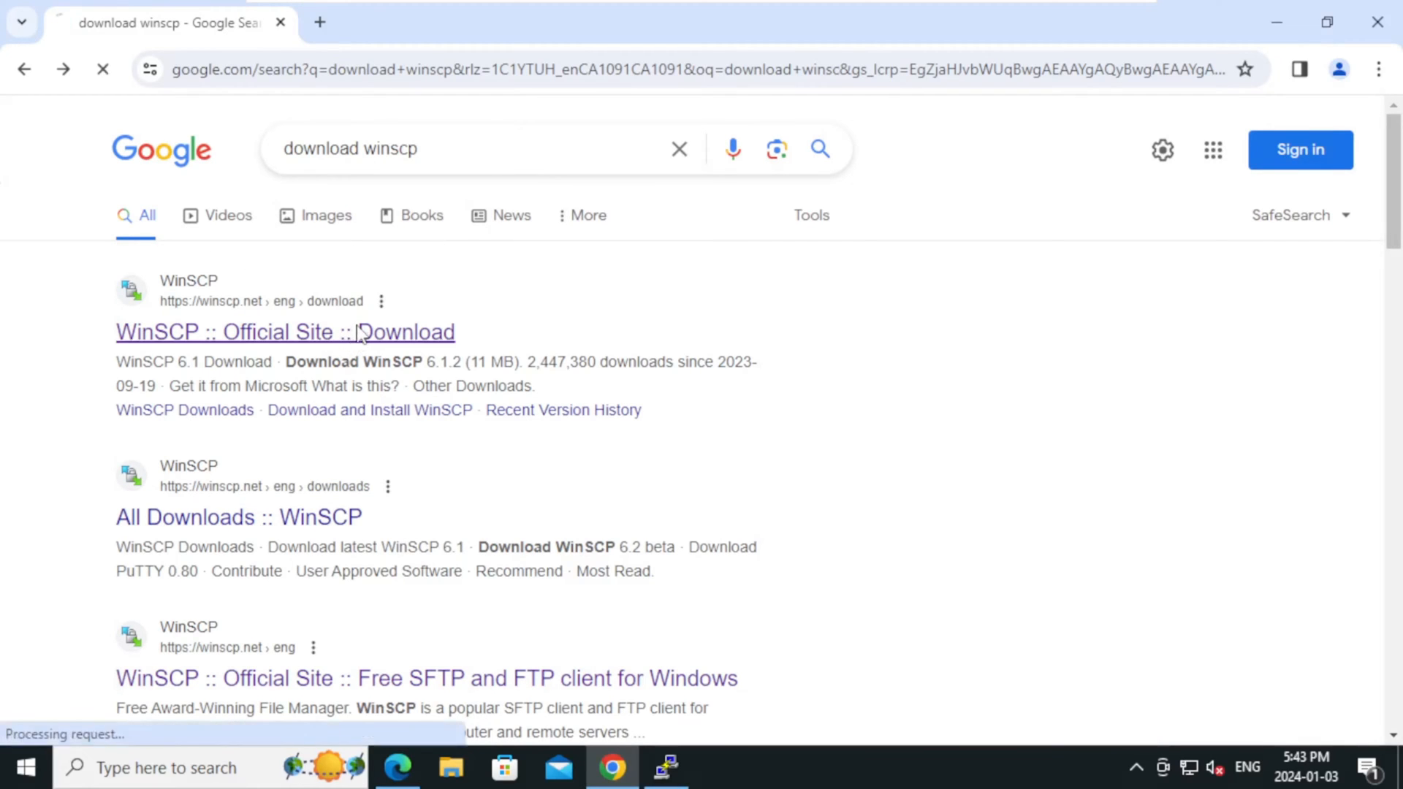
pyautogui.click(283, 332)
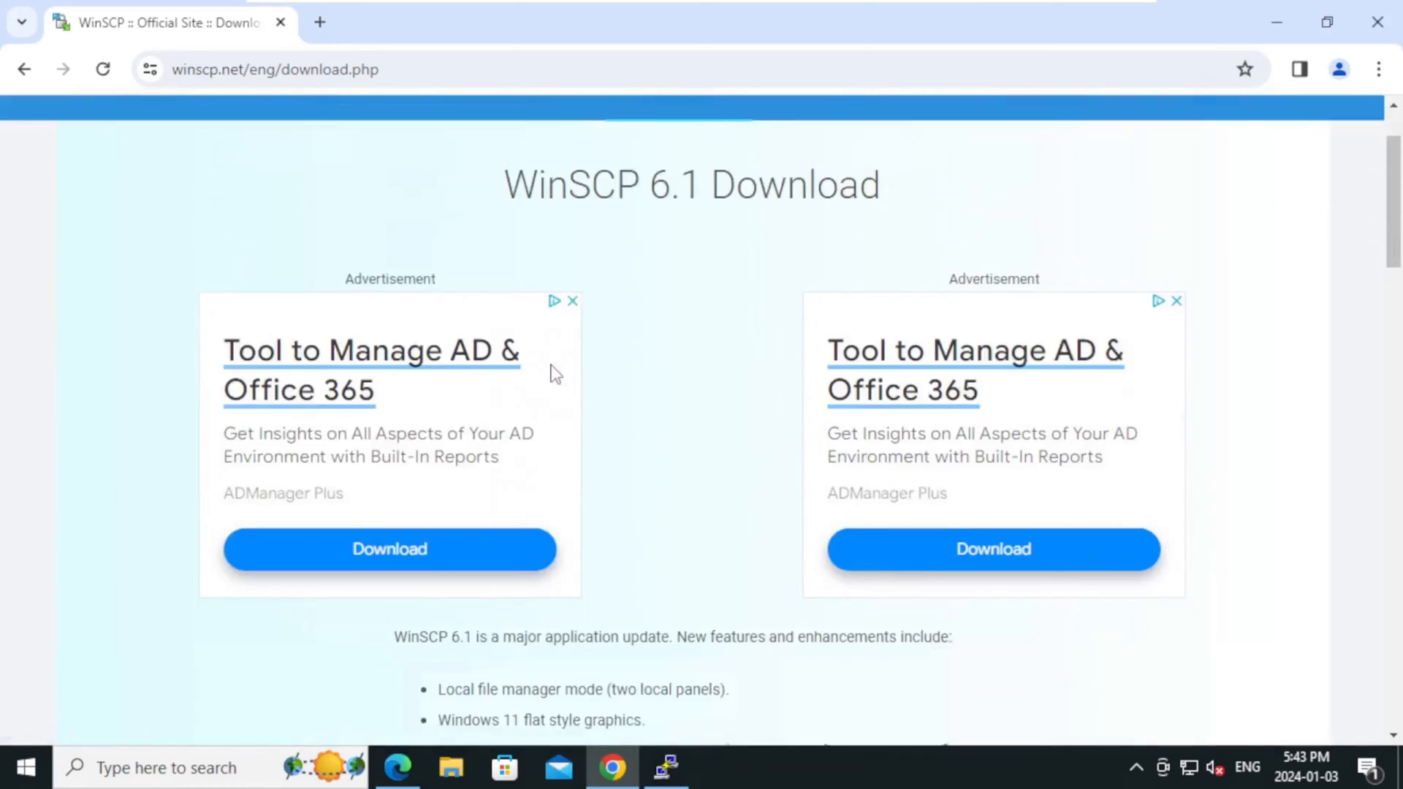
pyautogui.scroll(-3)
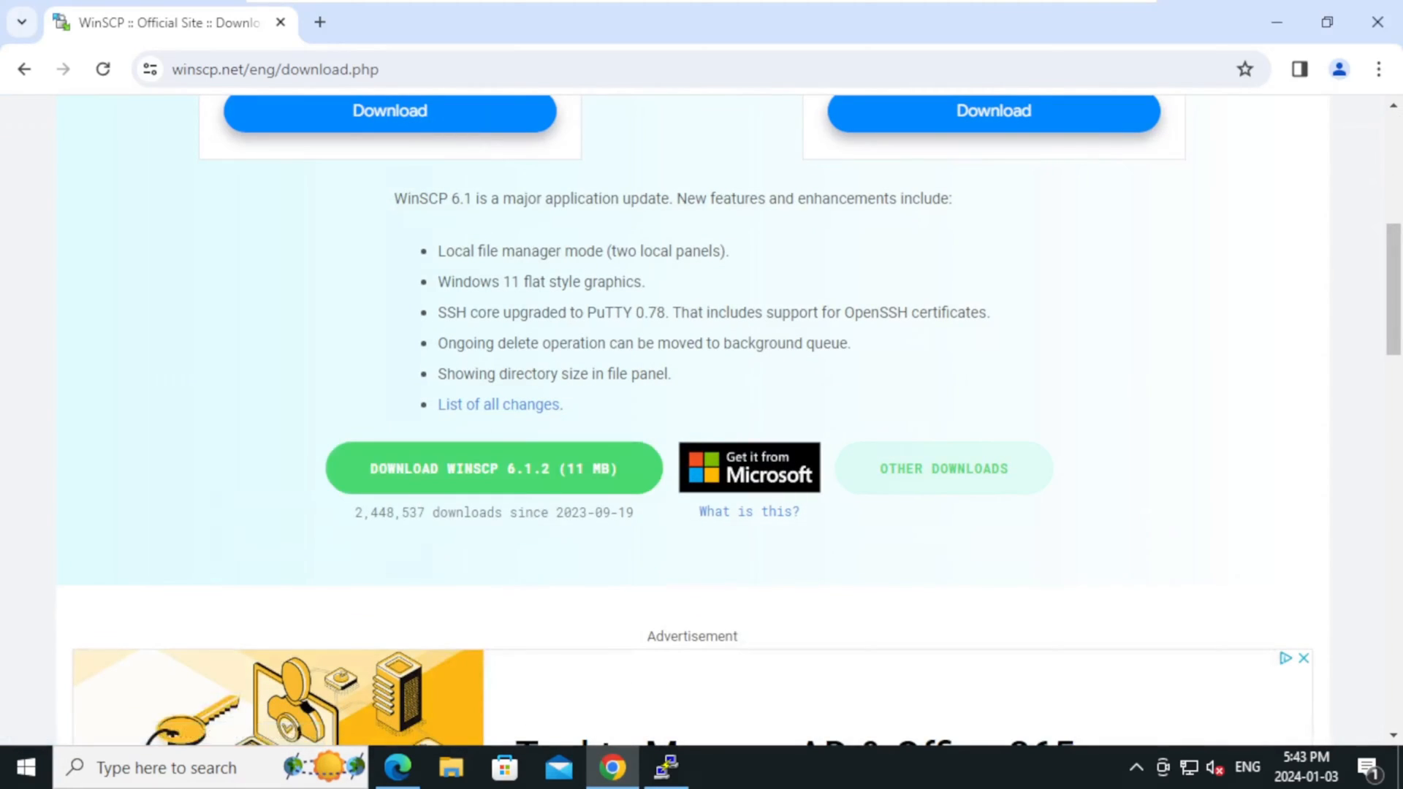
pyautogui.moveTo(466, 491)
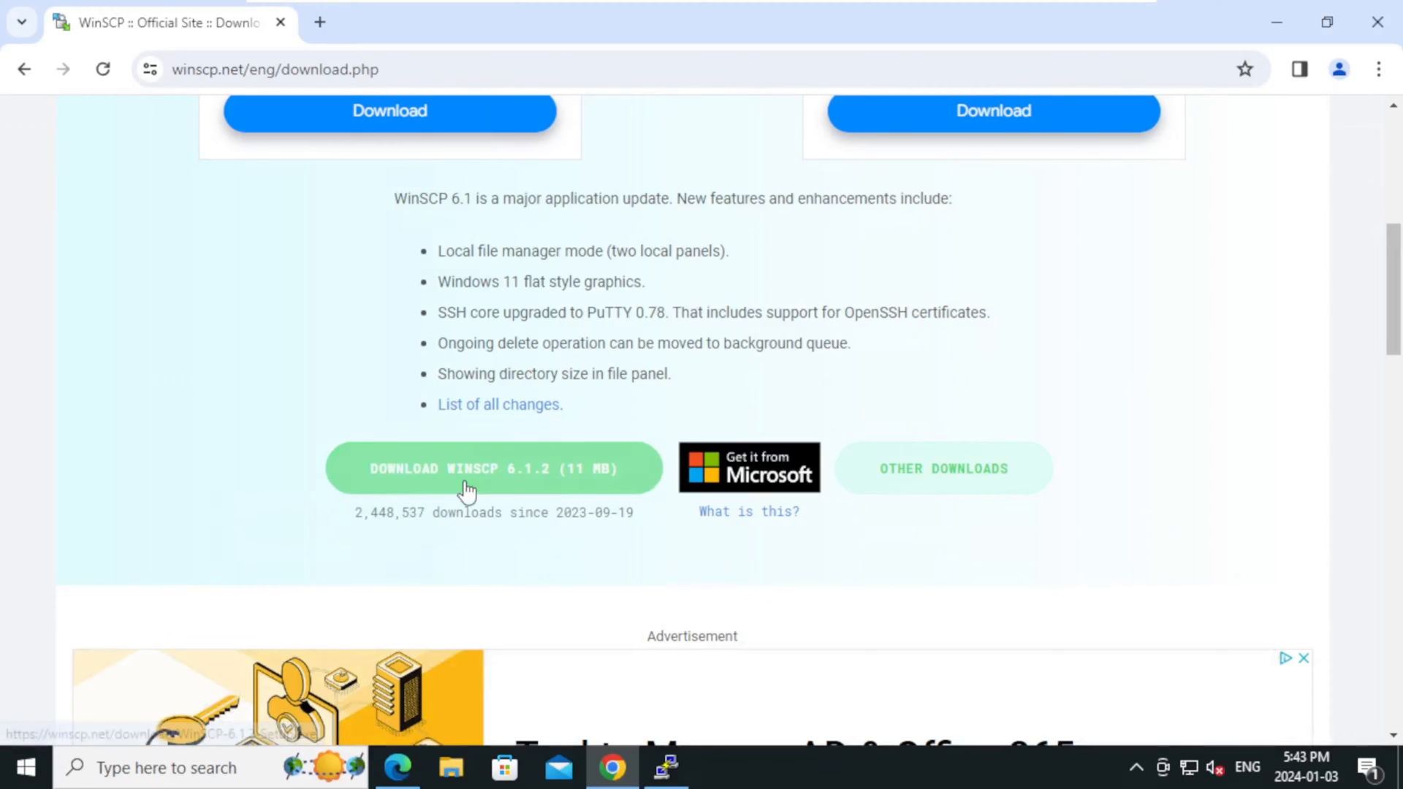
# - Start the WinSCP 6.1.2 installer download and bring up Chrome's main menu
pyautogui.click(468, 468)
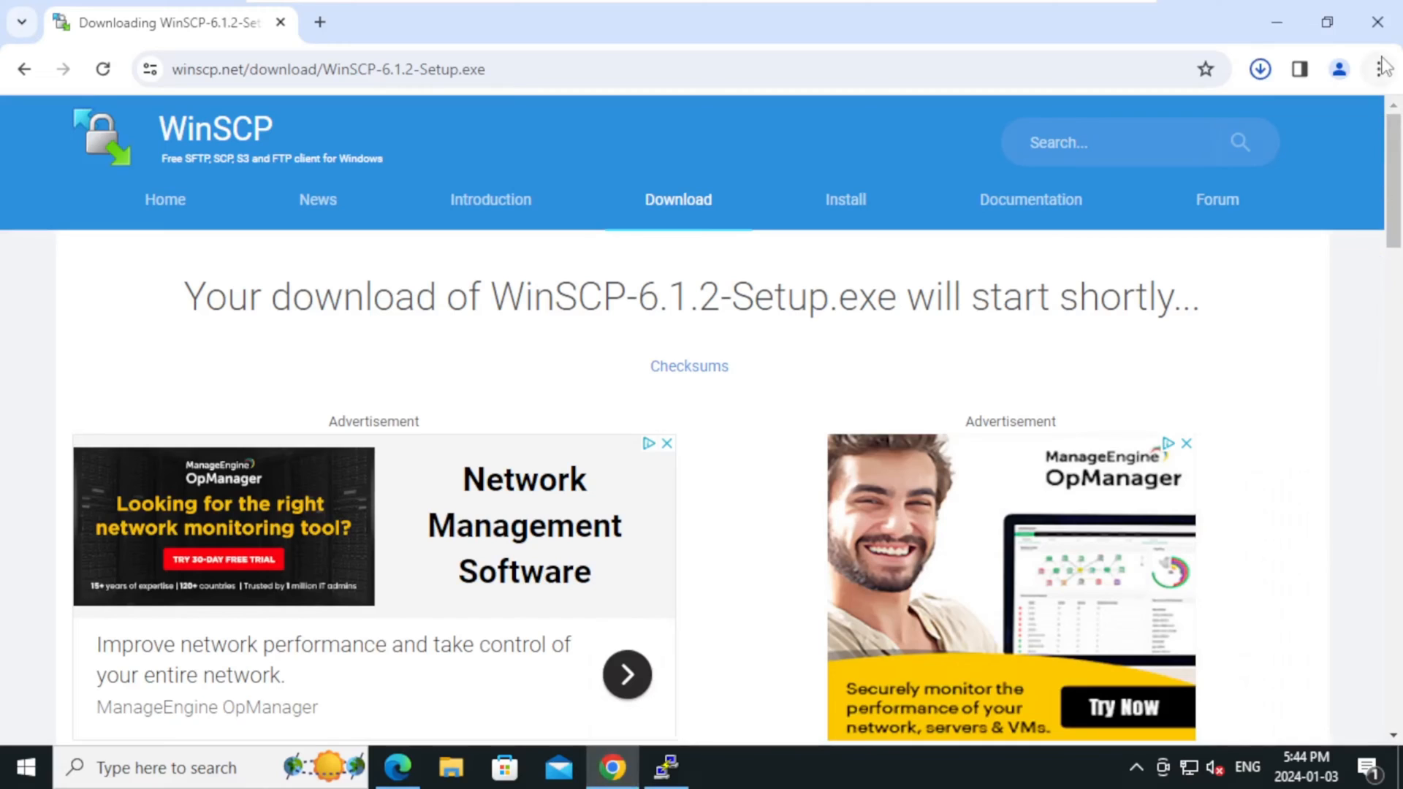
pyautogui.click(1378, 68)
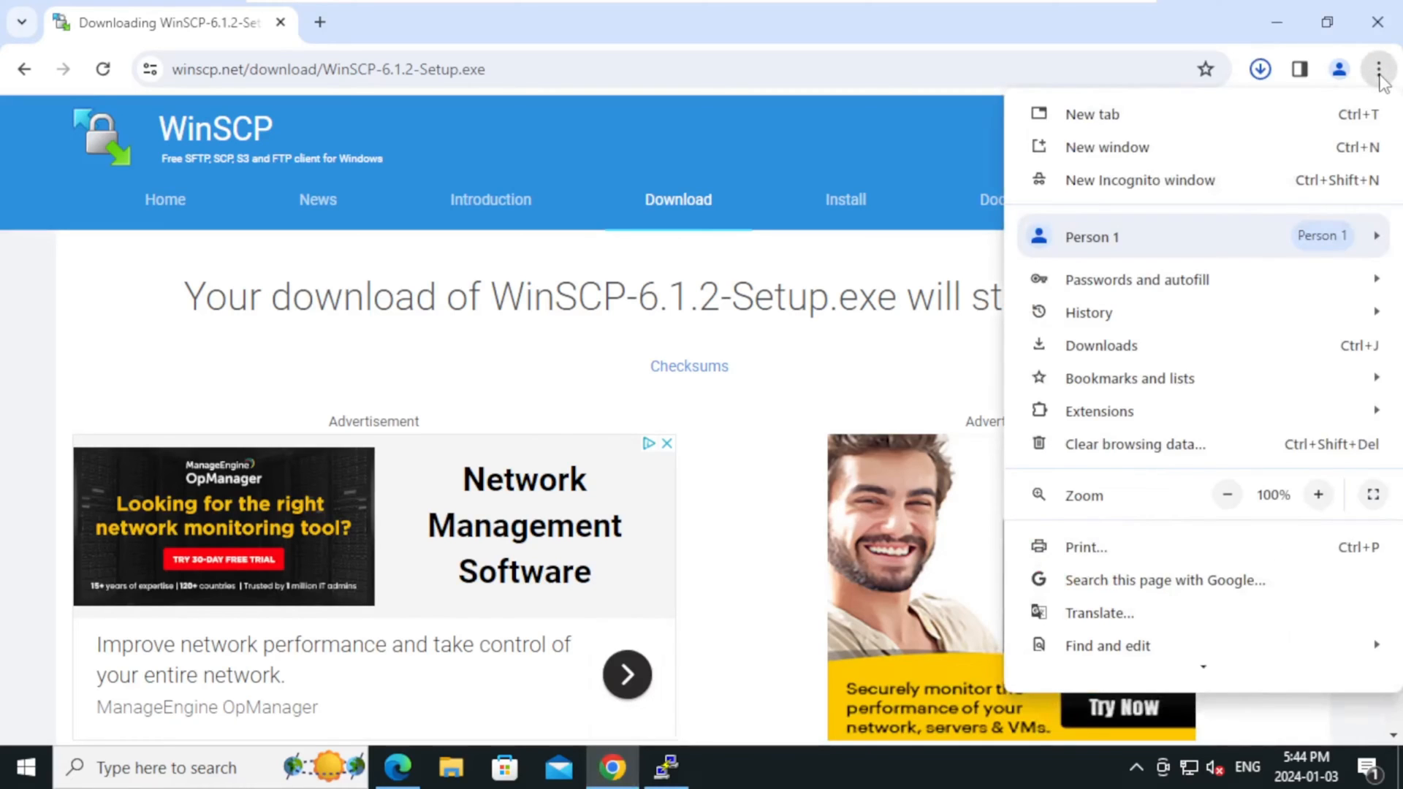
pyautogui.moveTo(1270, 352)
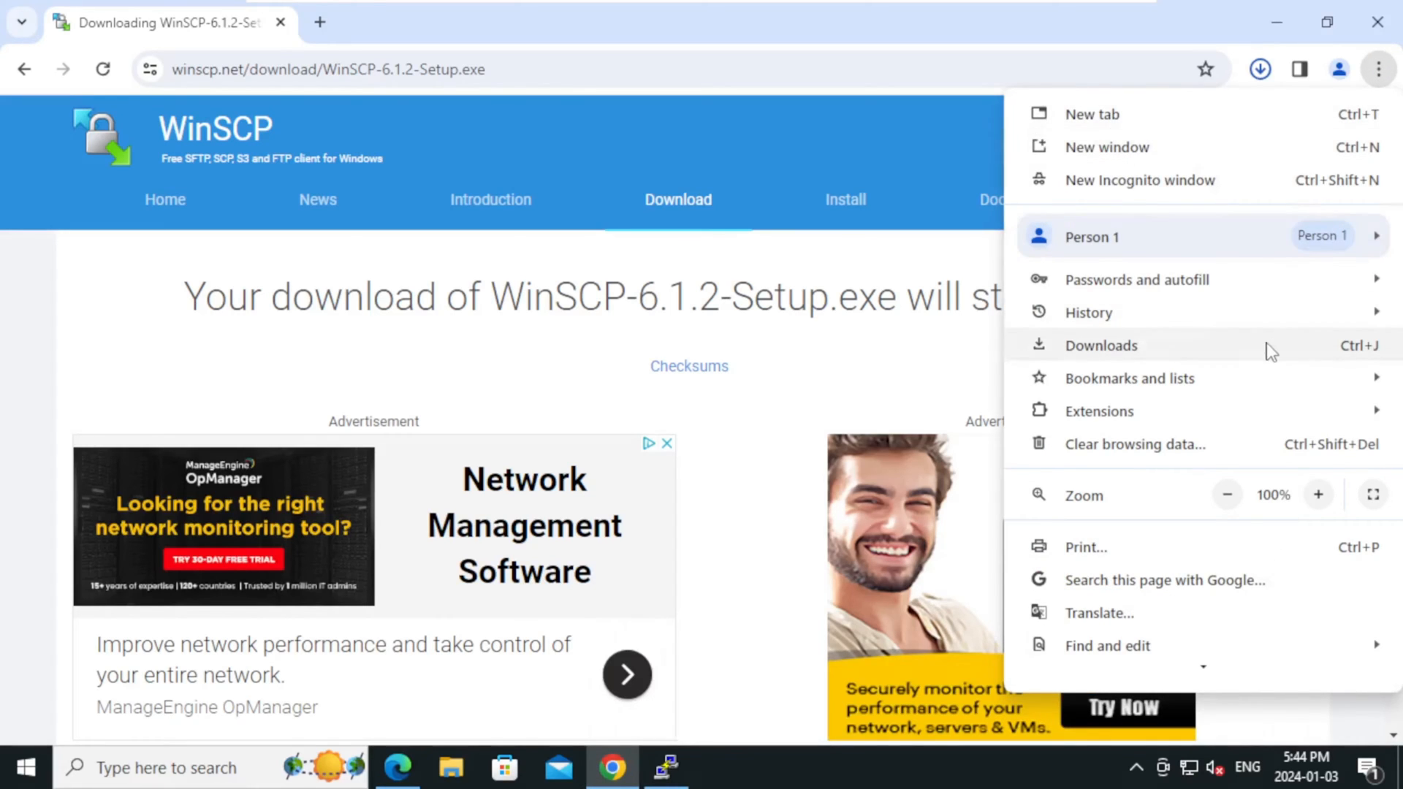
# - Show the downloaded WinSCP-6.1.2-Setup.exe in its Downloads folder
pyautogui.click(1102, 345)
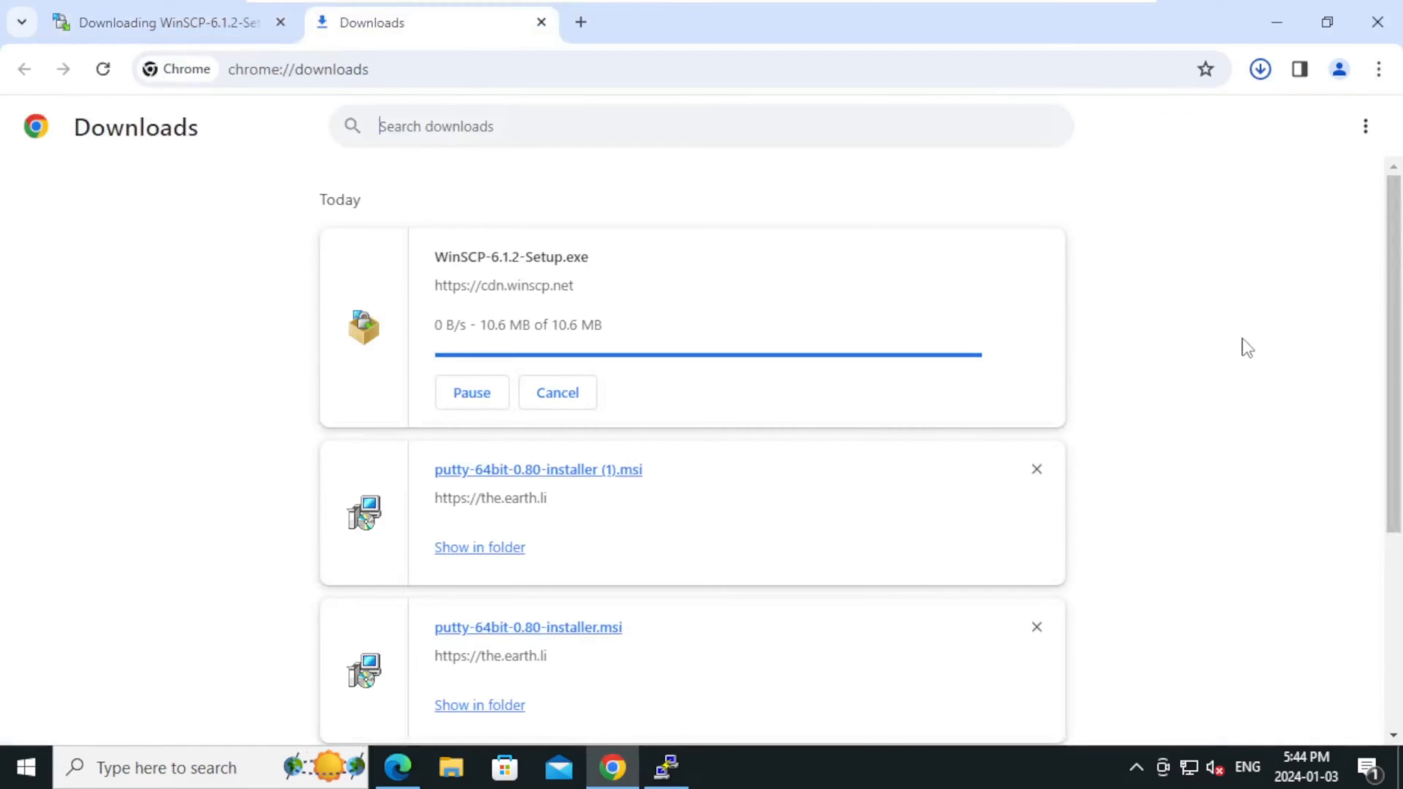
pyautogui.moveTo(1182, 351)
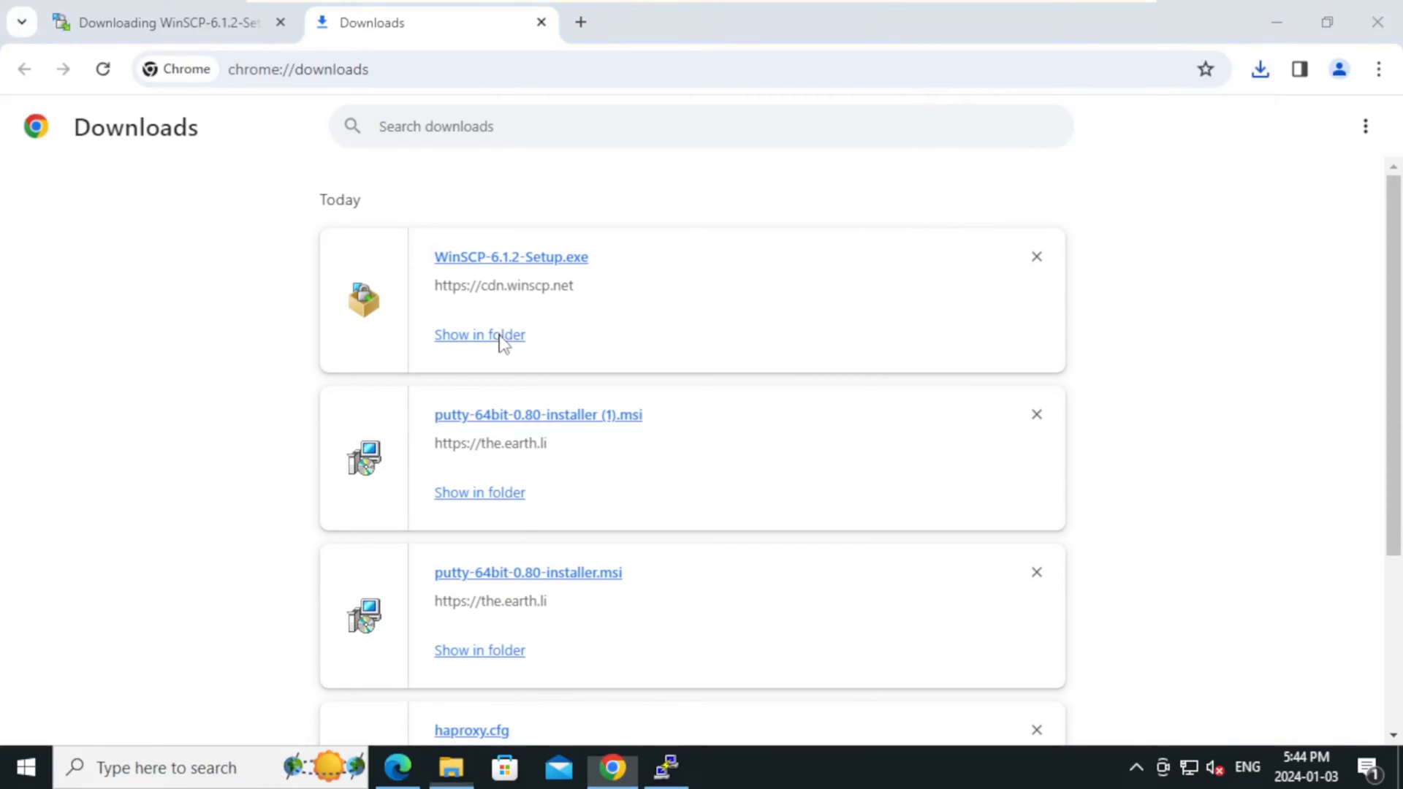
pyautogui.click(480, 335)
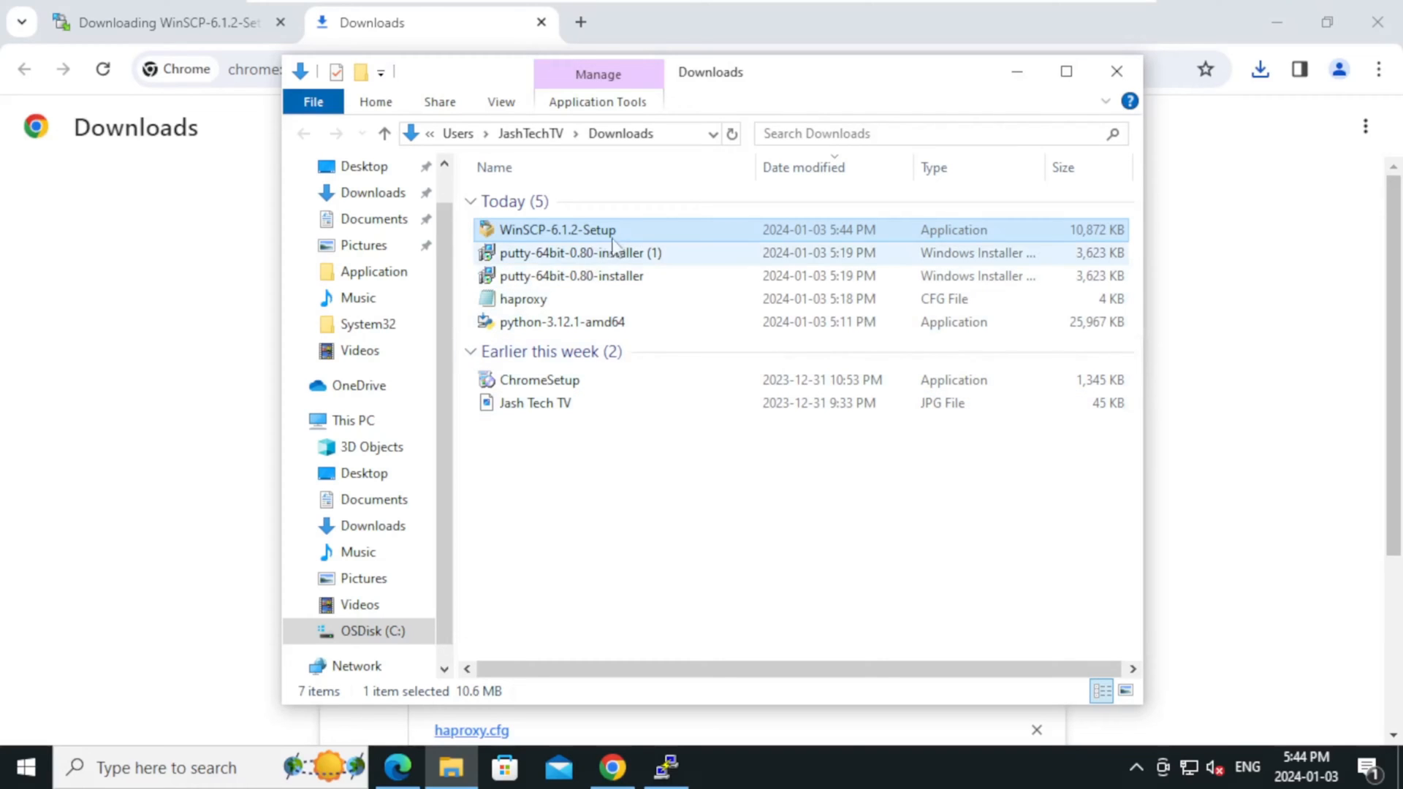
pyautogui.moveTo(623, 241)
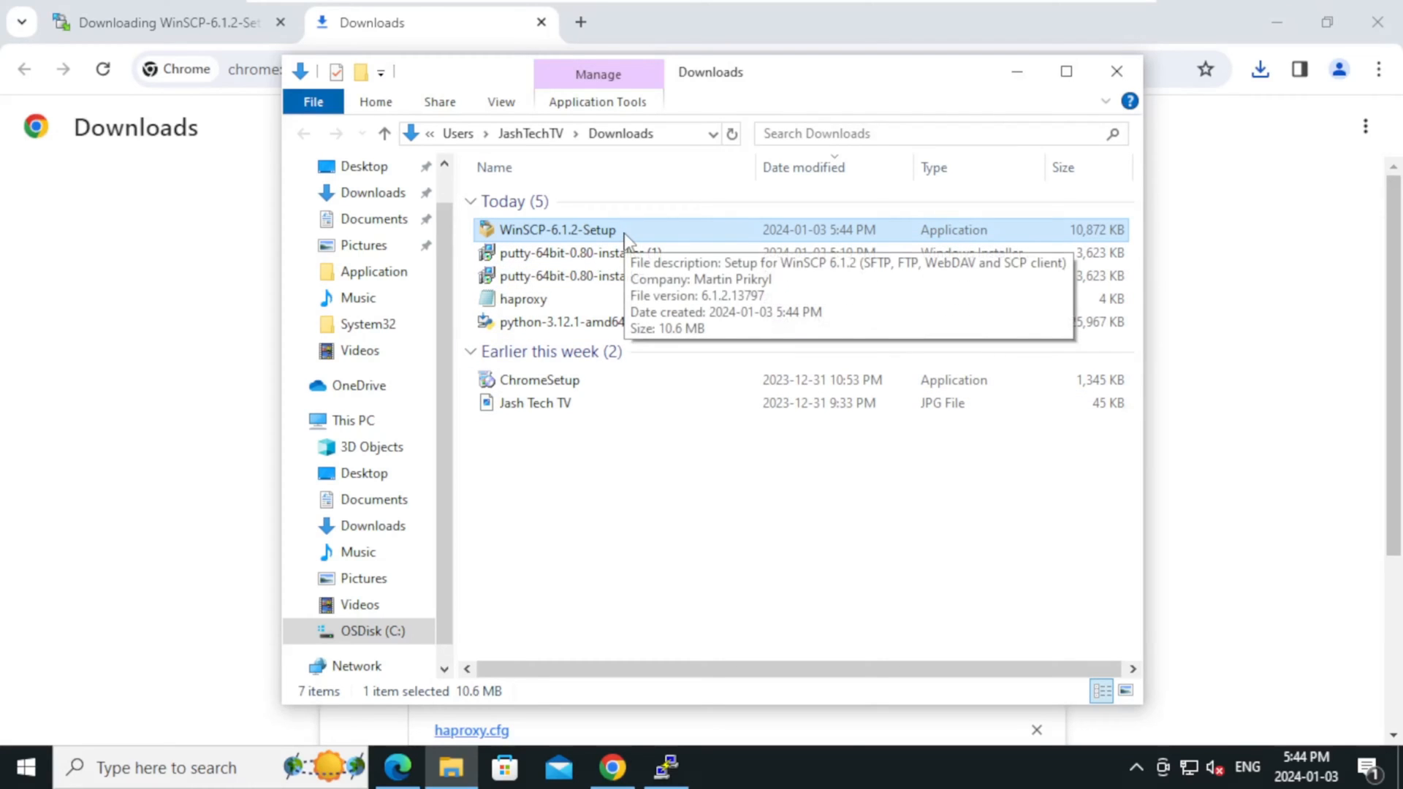
pyautogui.moveTo(667, 251)
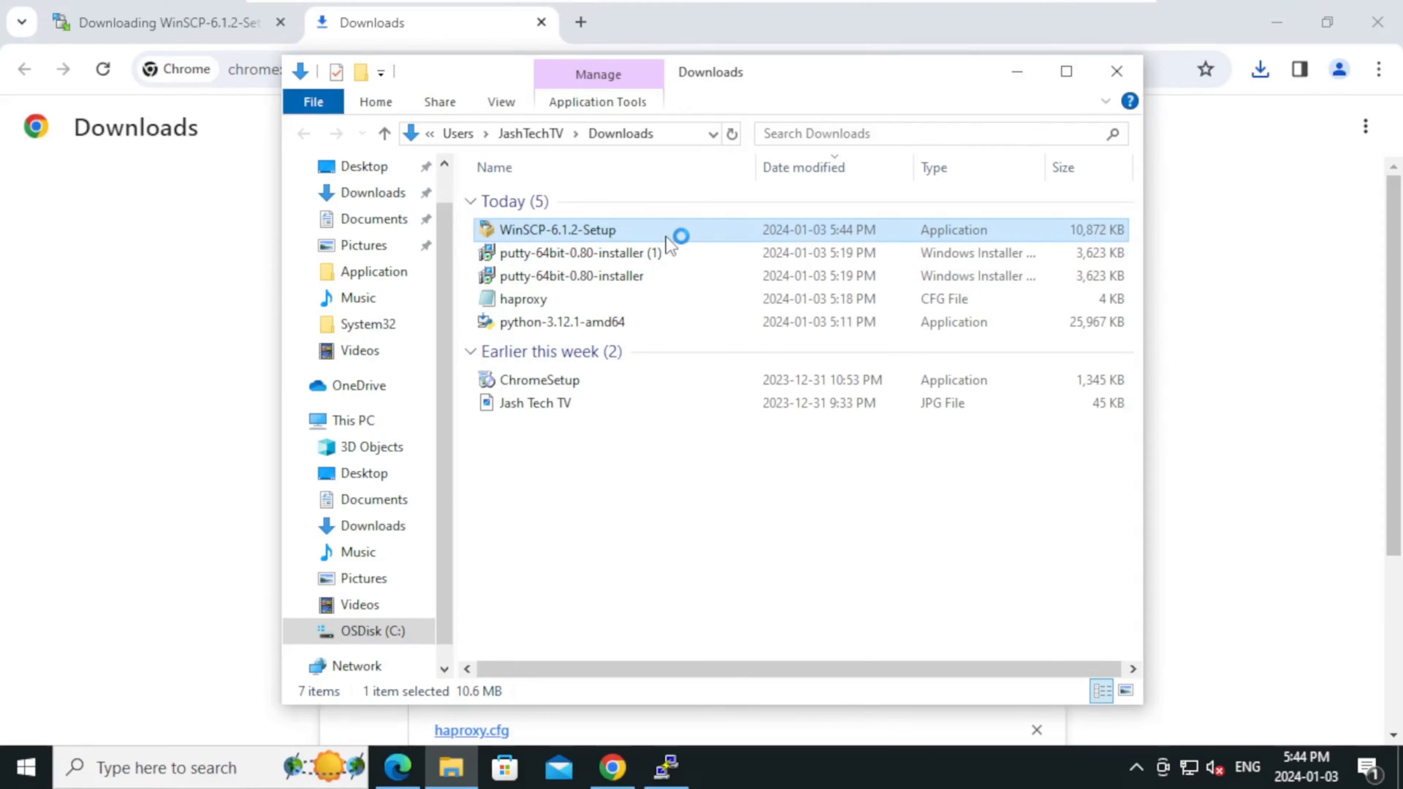
pyautogui.moveTo(660, 241)
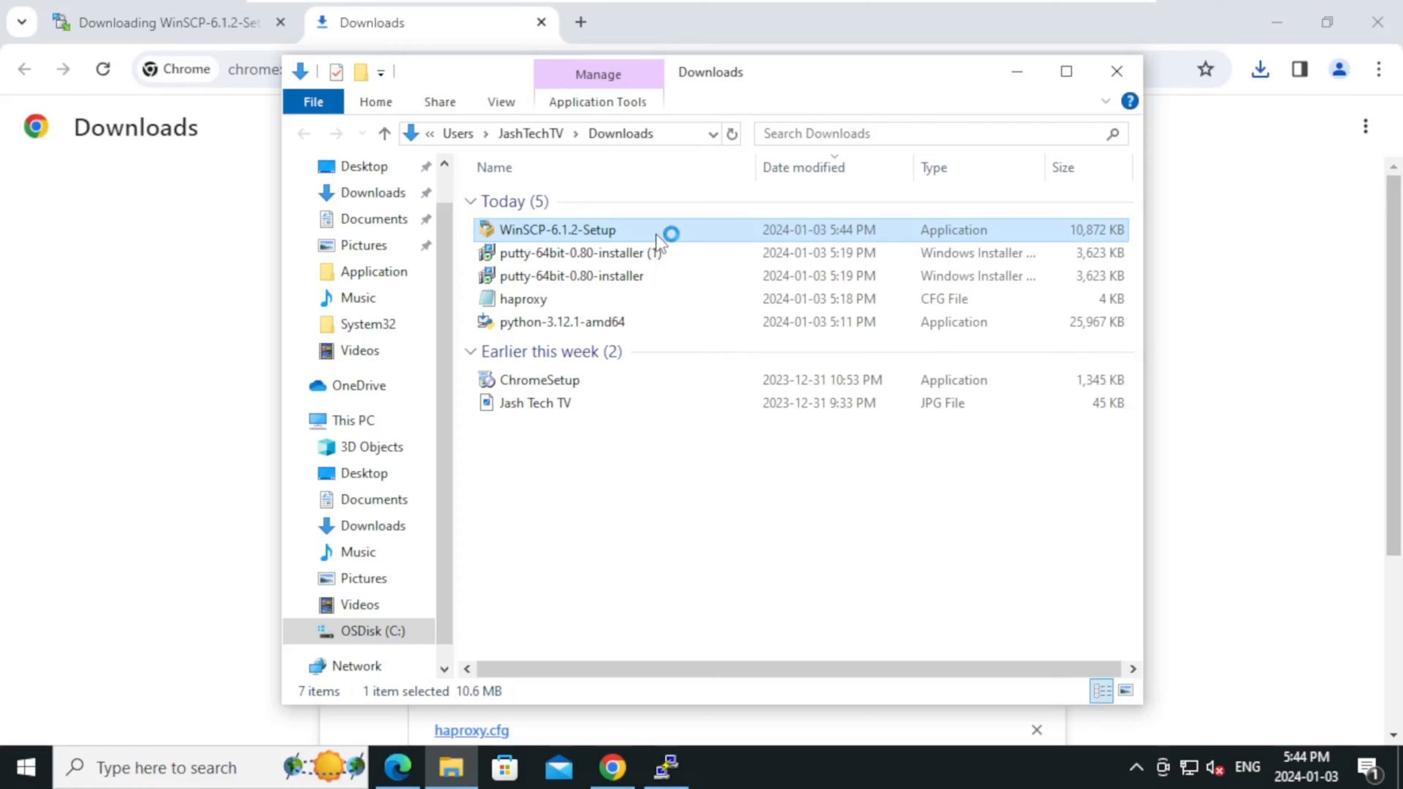
pyautogui.moveTo(652, 237)
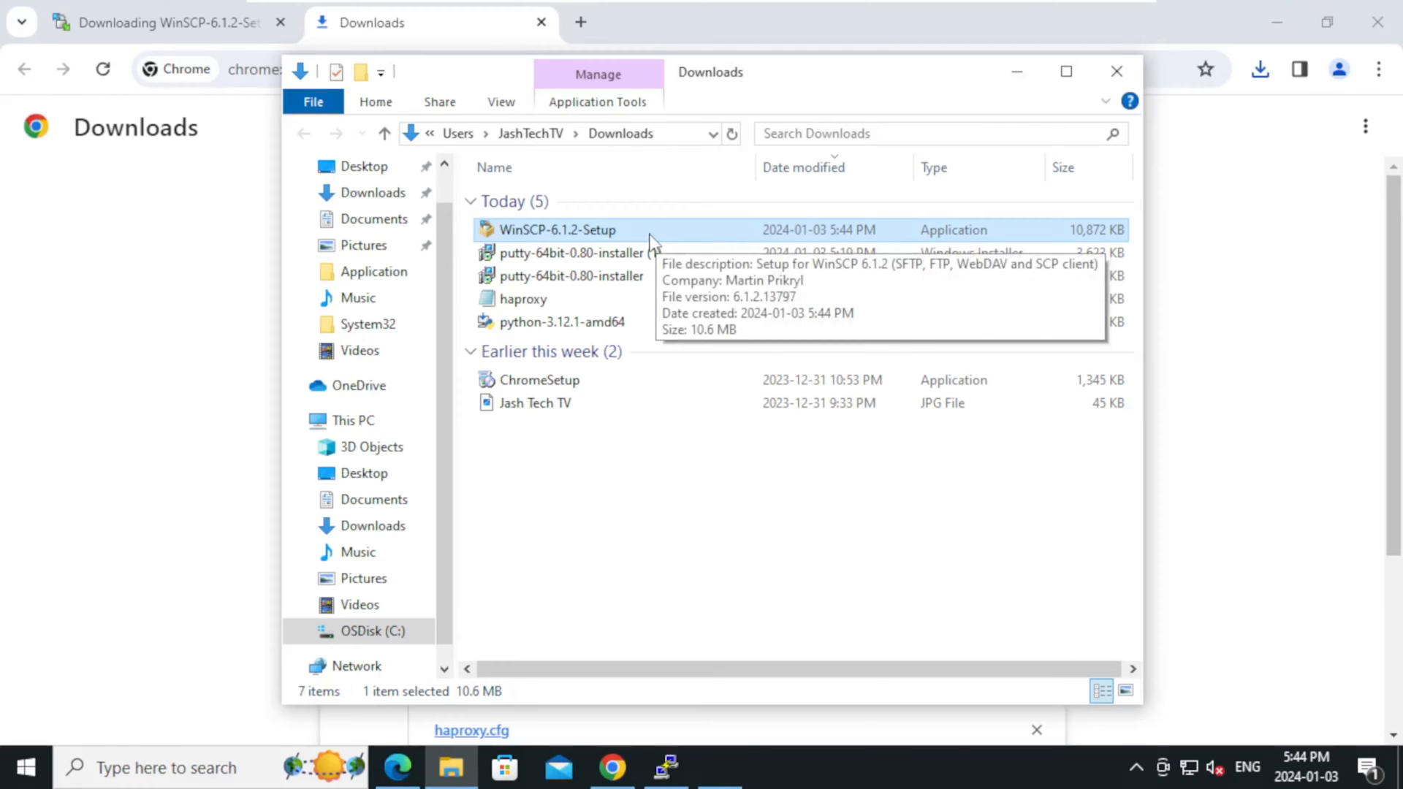
# - Launch the WinSCP installer for all users, allow changes and accept the license
pyautogui.doubleClick(549, 230)
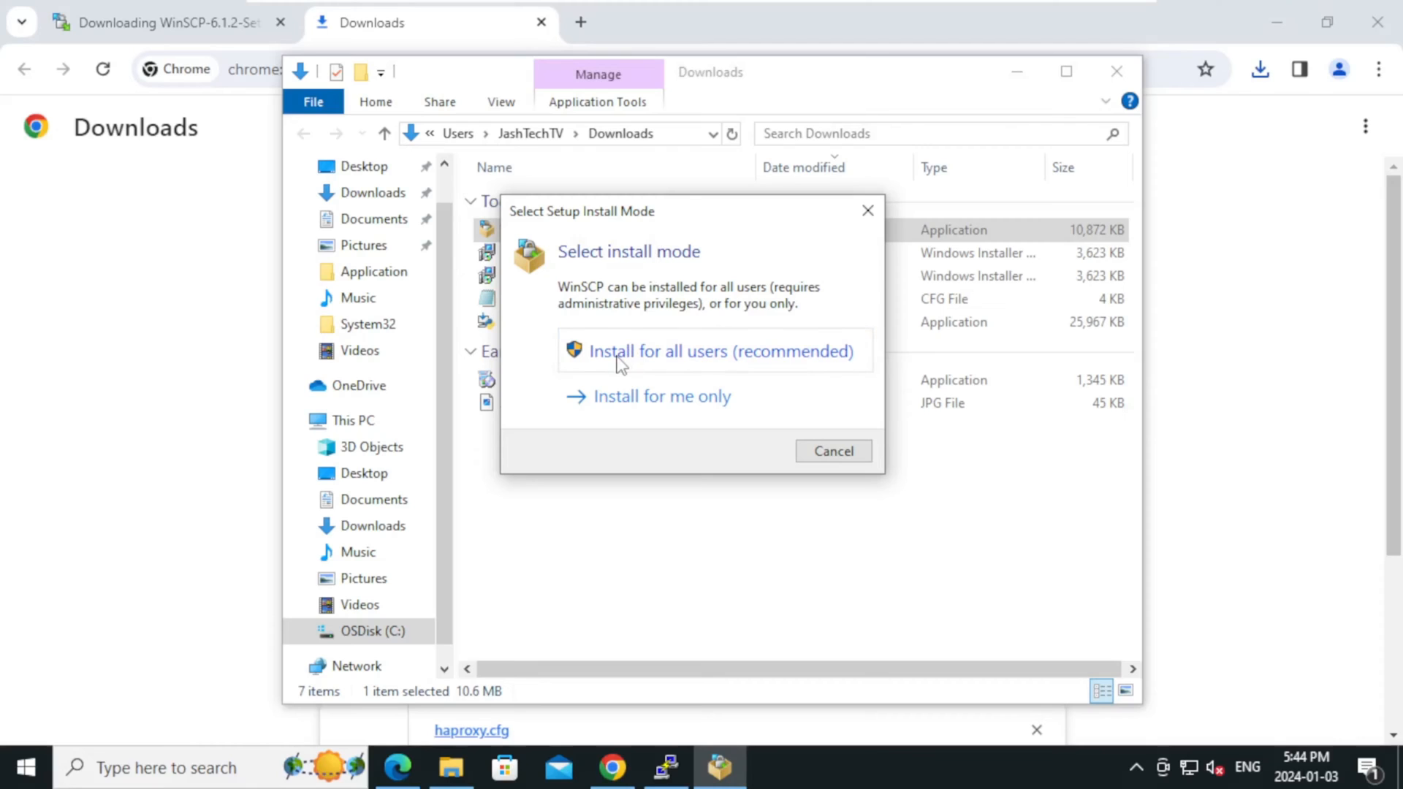
pyautogui.click(715, 351)
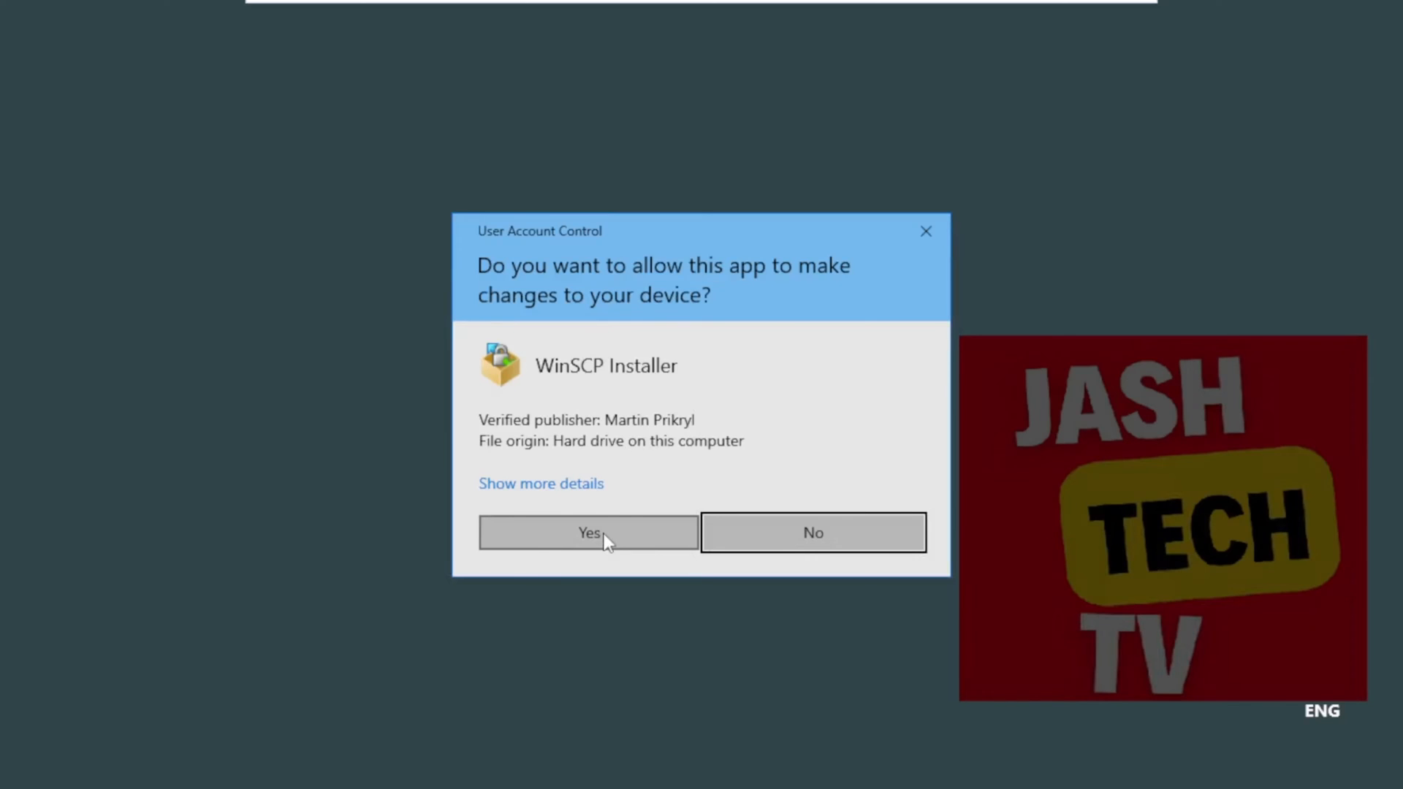
pyautogui.click(588, 532)
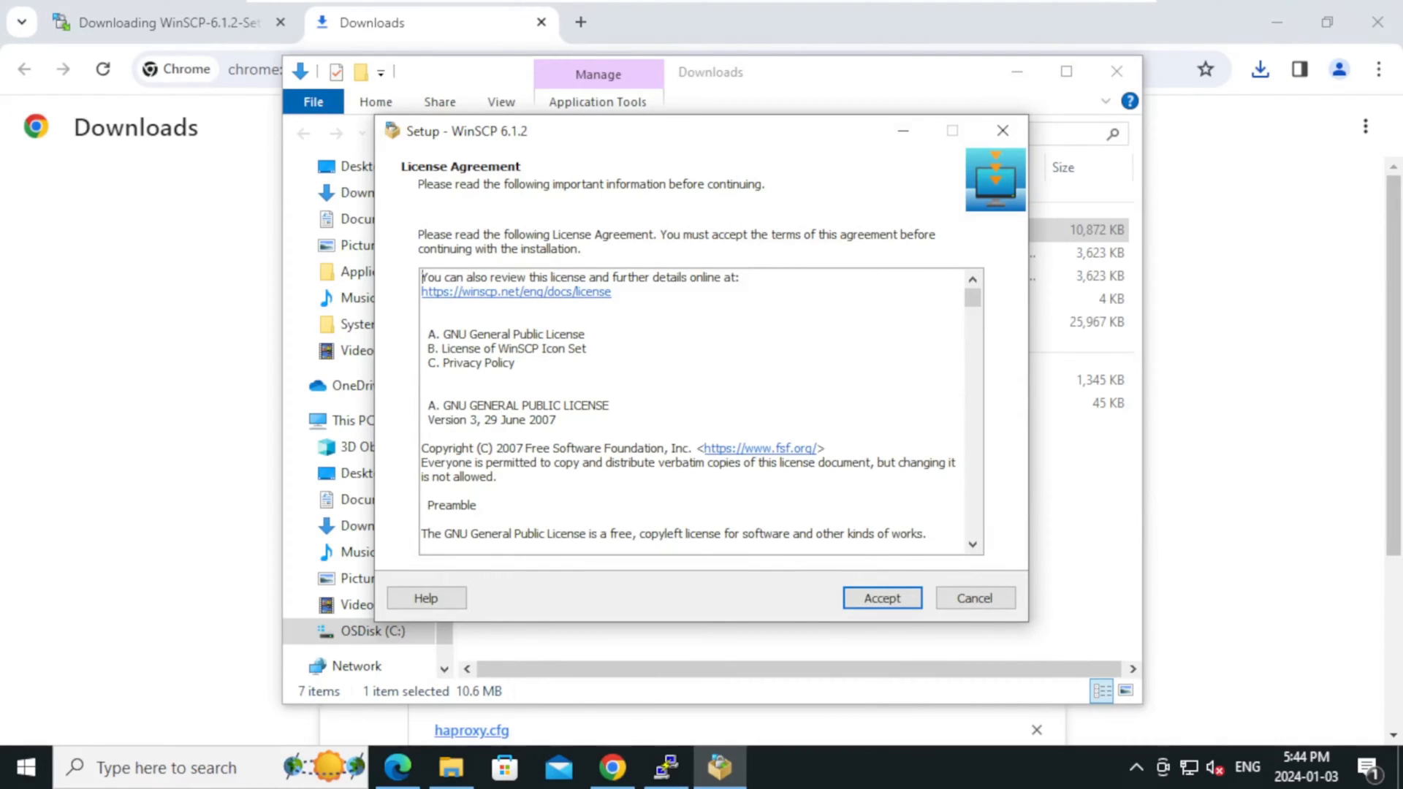
pyautogui.click(883, 598)
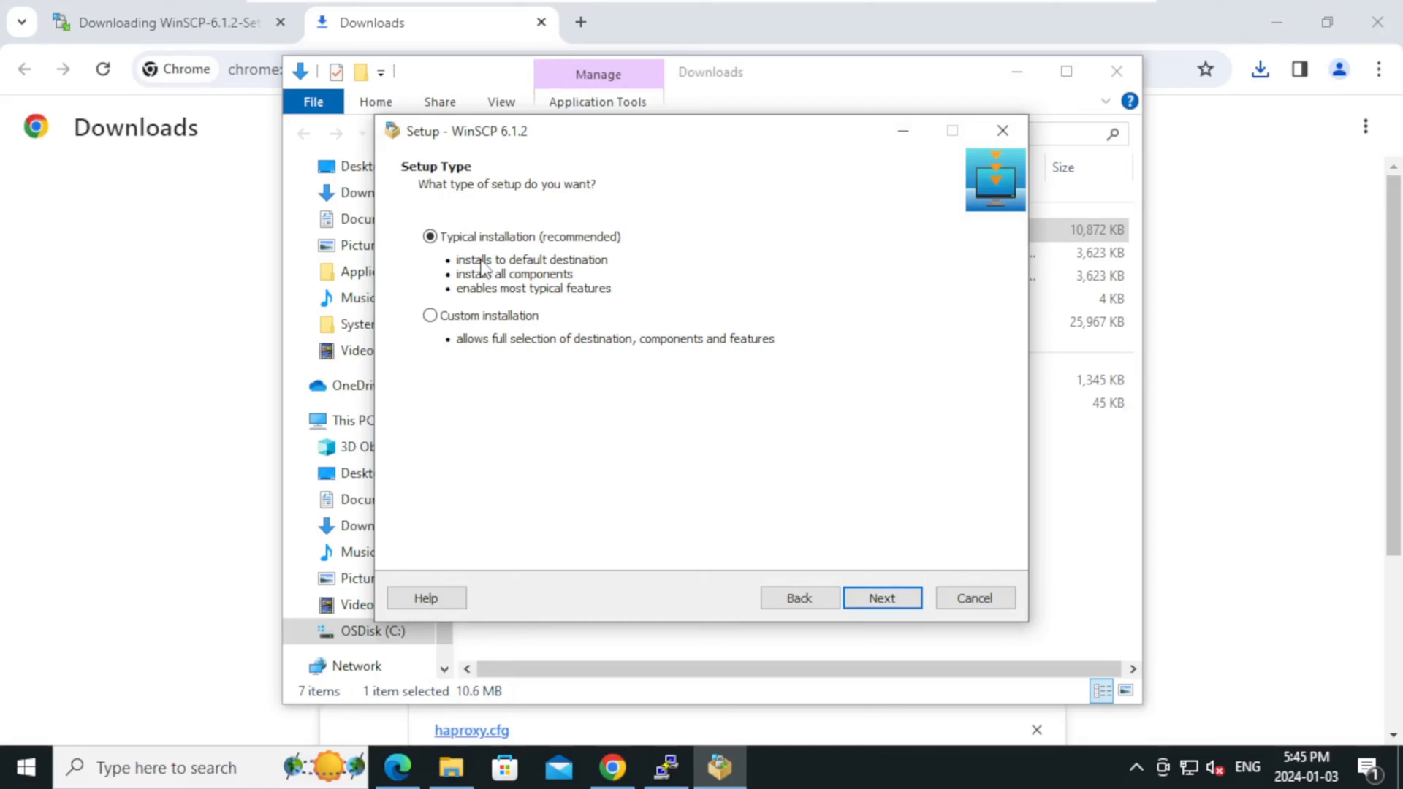
pyautogui.moveTo(655, 252)
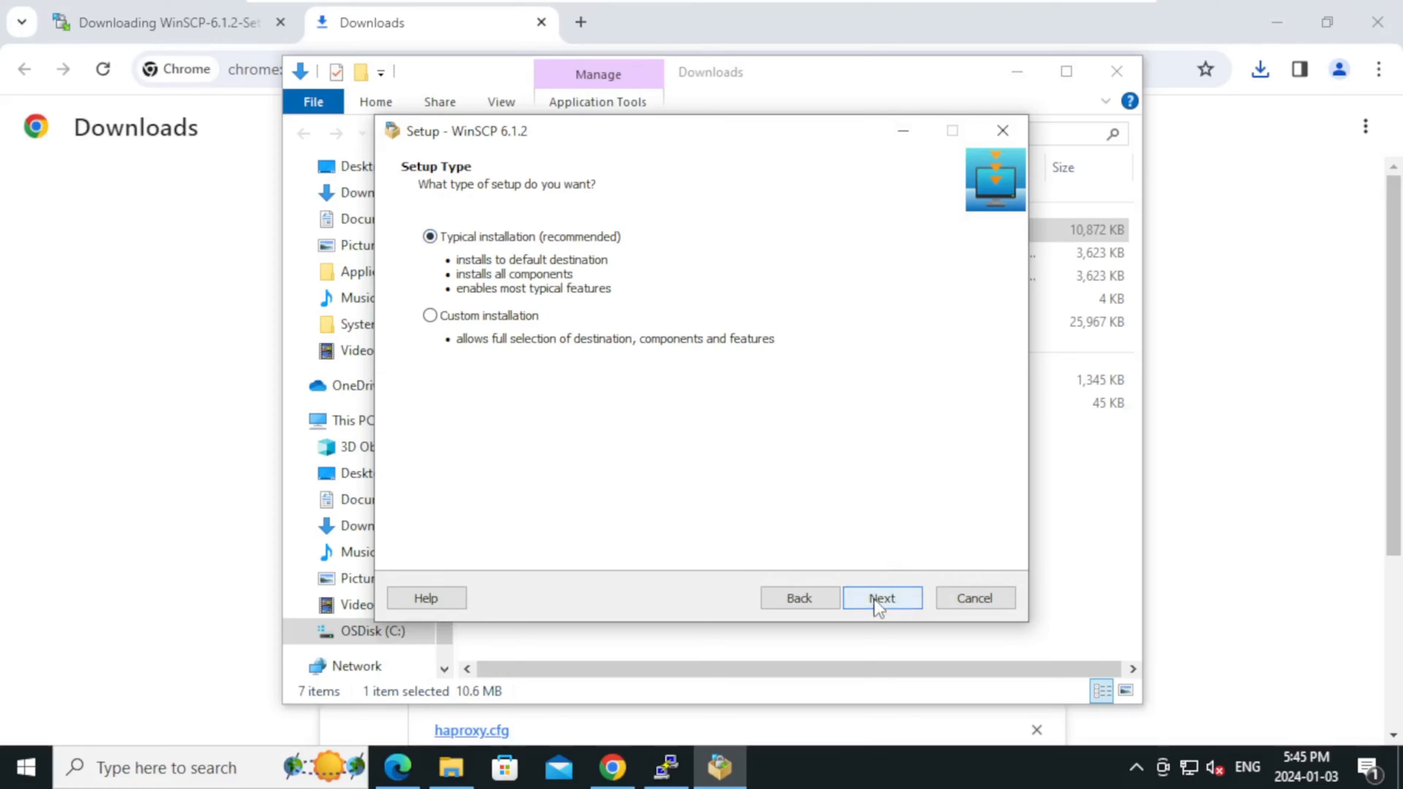
# - Install with typical settings and Commander interface, then finish and launch WinSCP
pyautogui.click(883, 598)
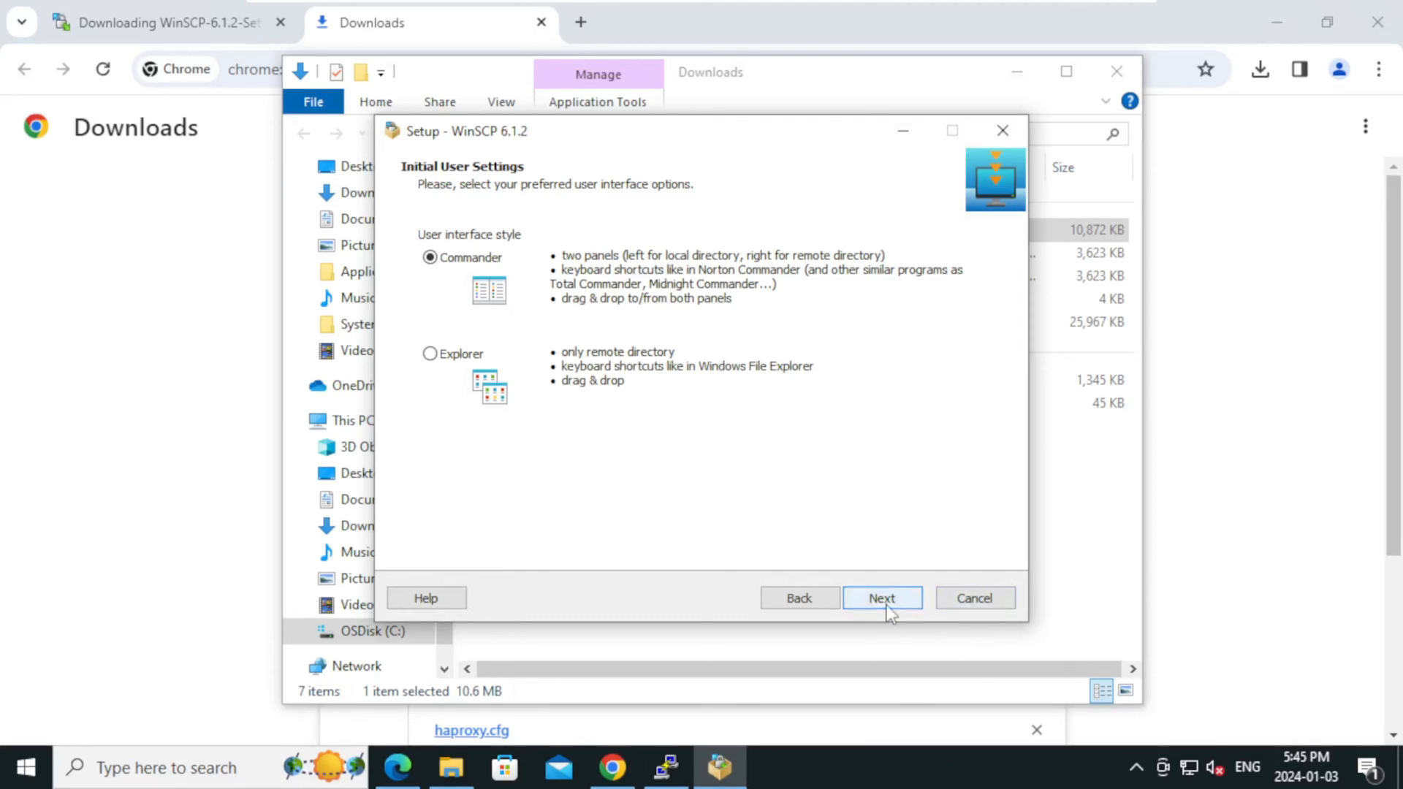
pyautogui.click(883, 598)
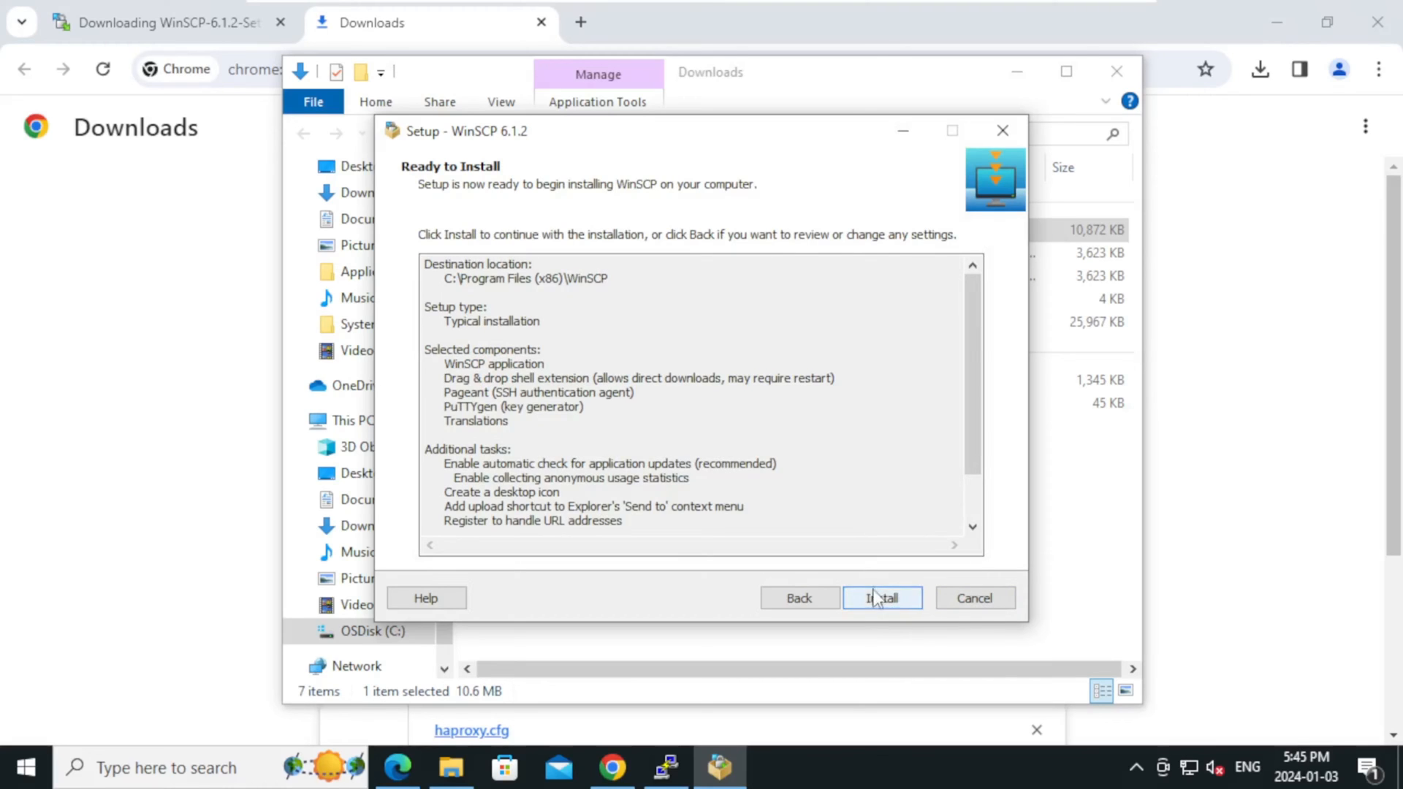
pyautogui.click(883, 597)
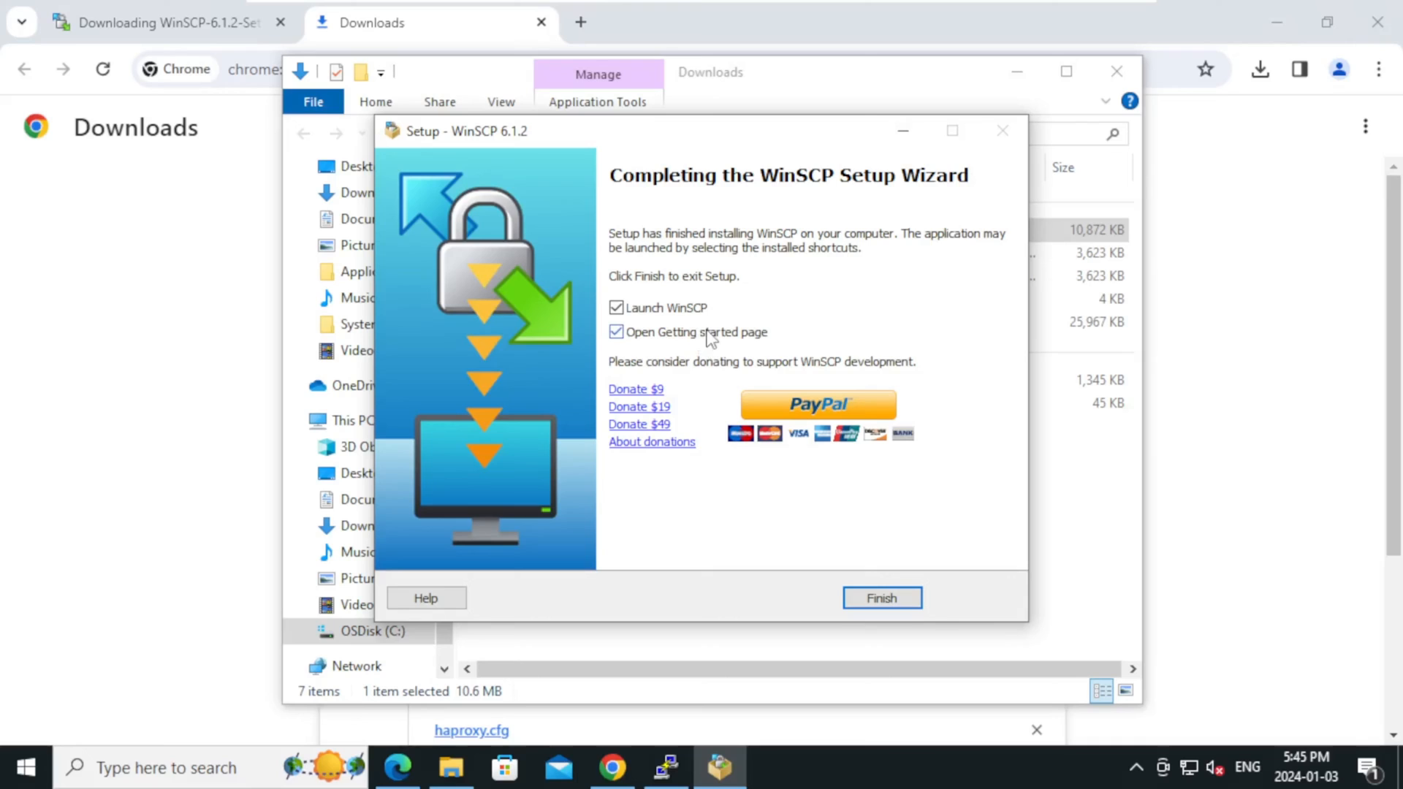
pyautogui.click(615, 332)
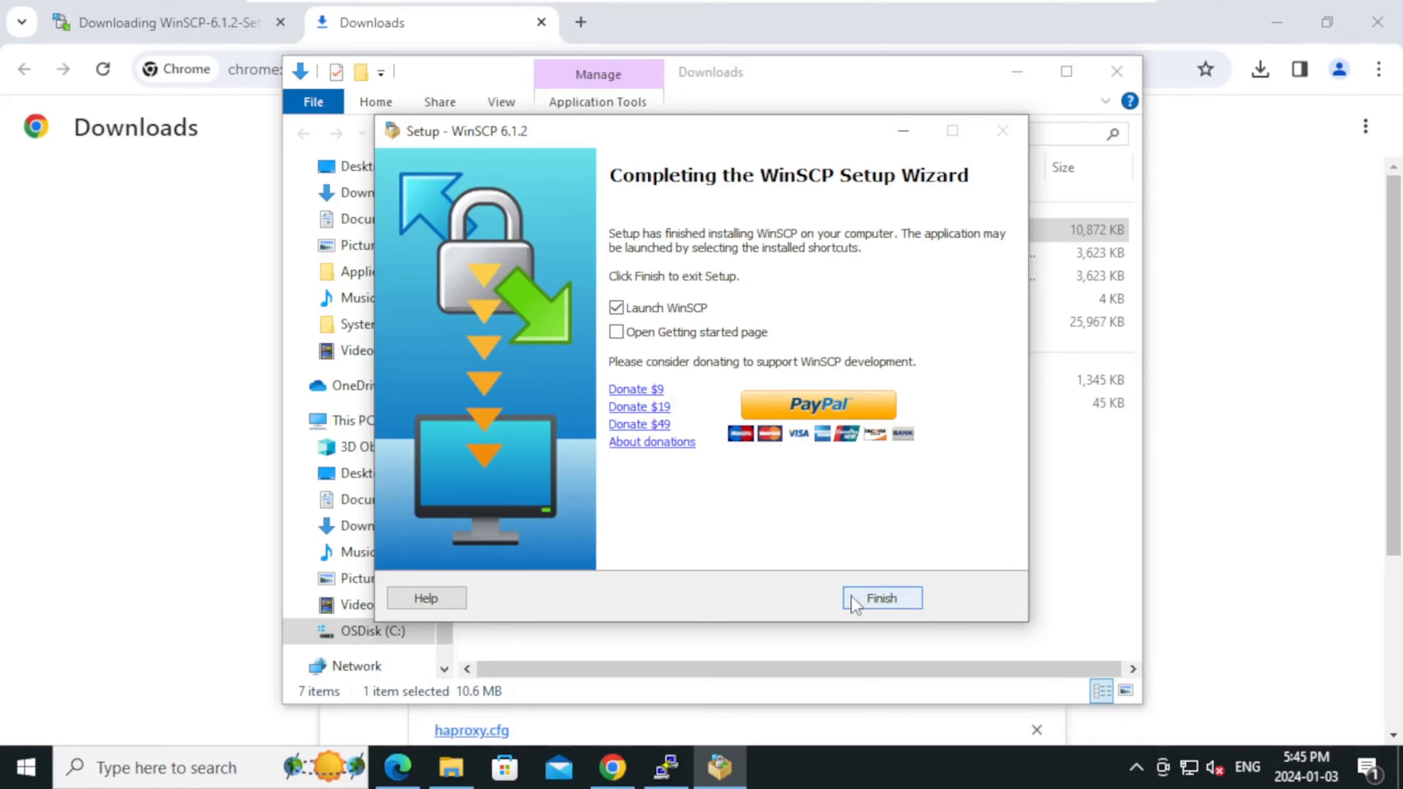
pyautogui.click(883, 597)
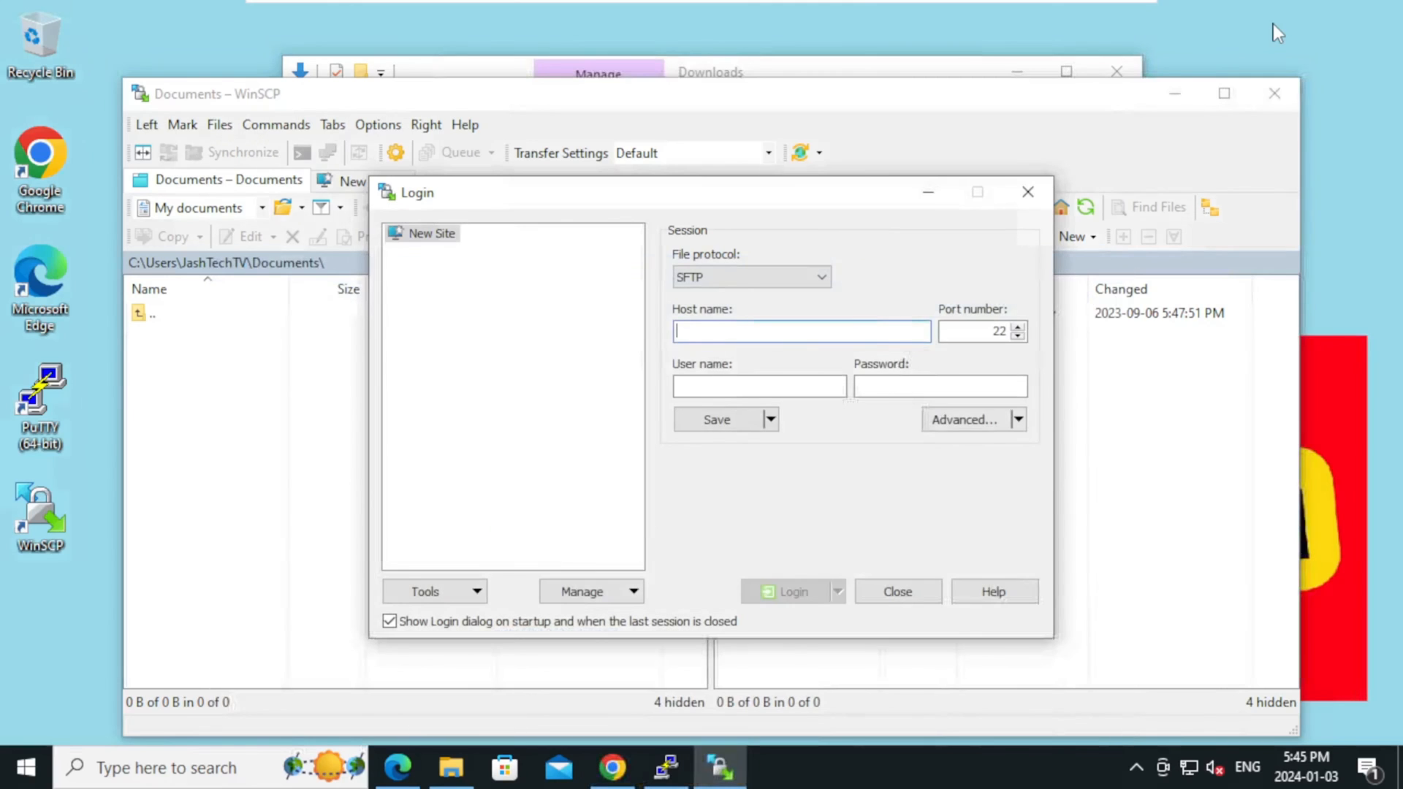
pyautogui.moveTo(659, 201)
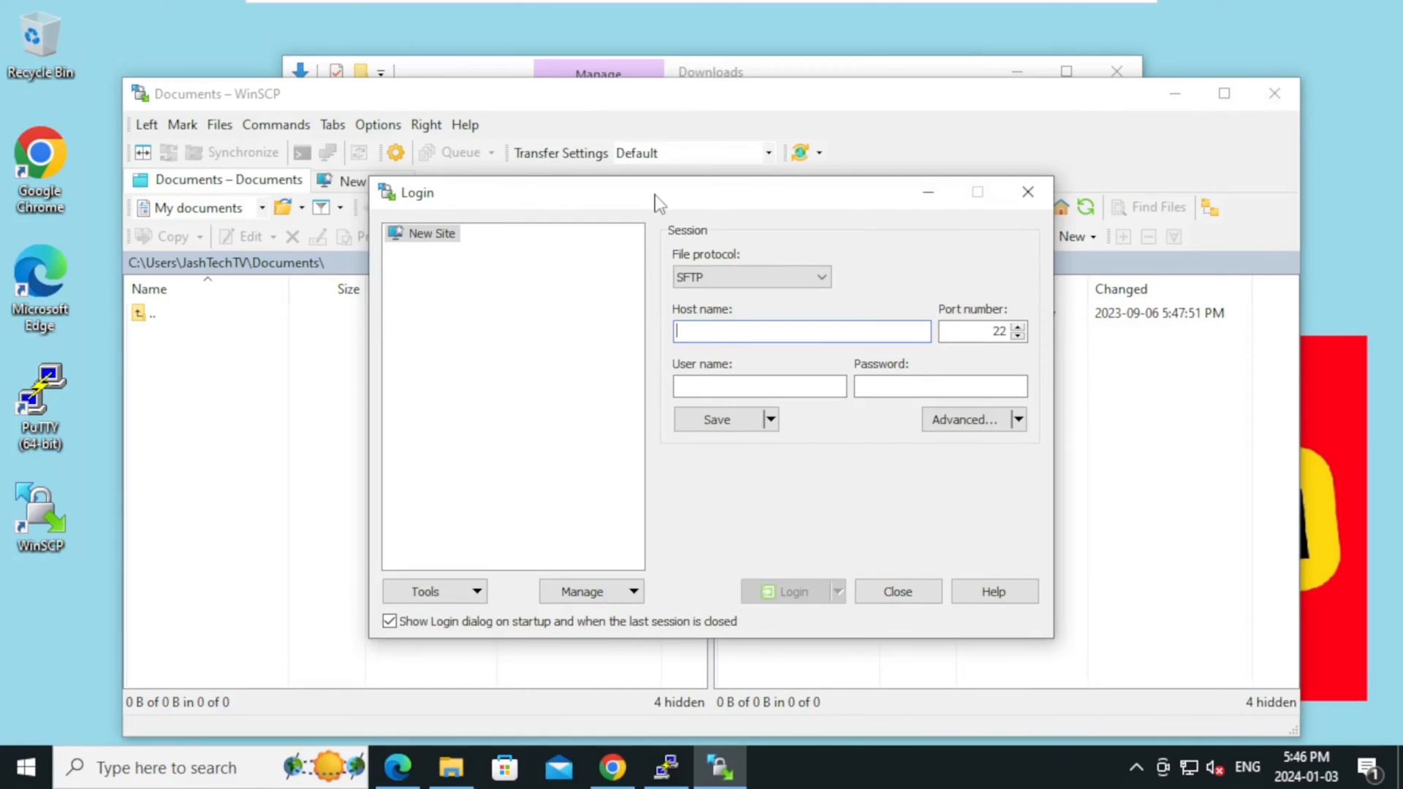
pyautogui.moveTo(646, 660)
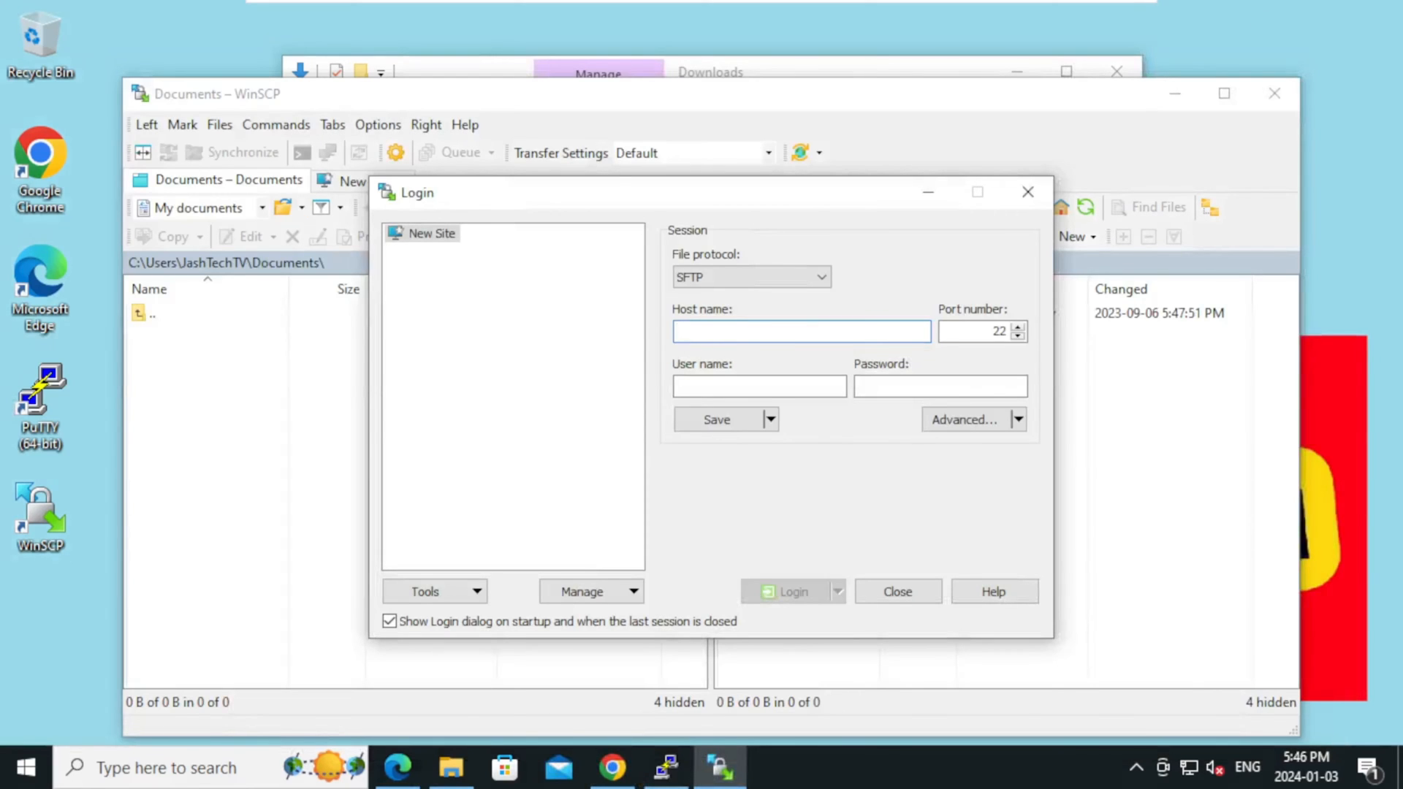
# - Log in over SFTP to 192.168.0.48 as testuser with its password
pyautogui.click(801, 331)
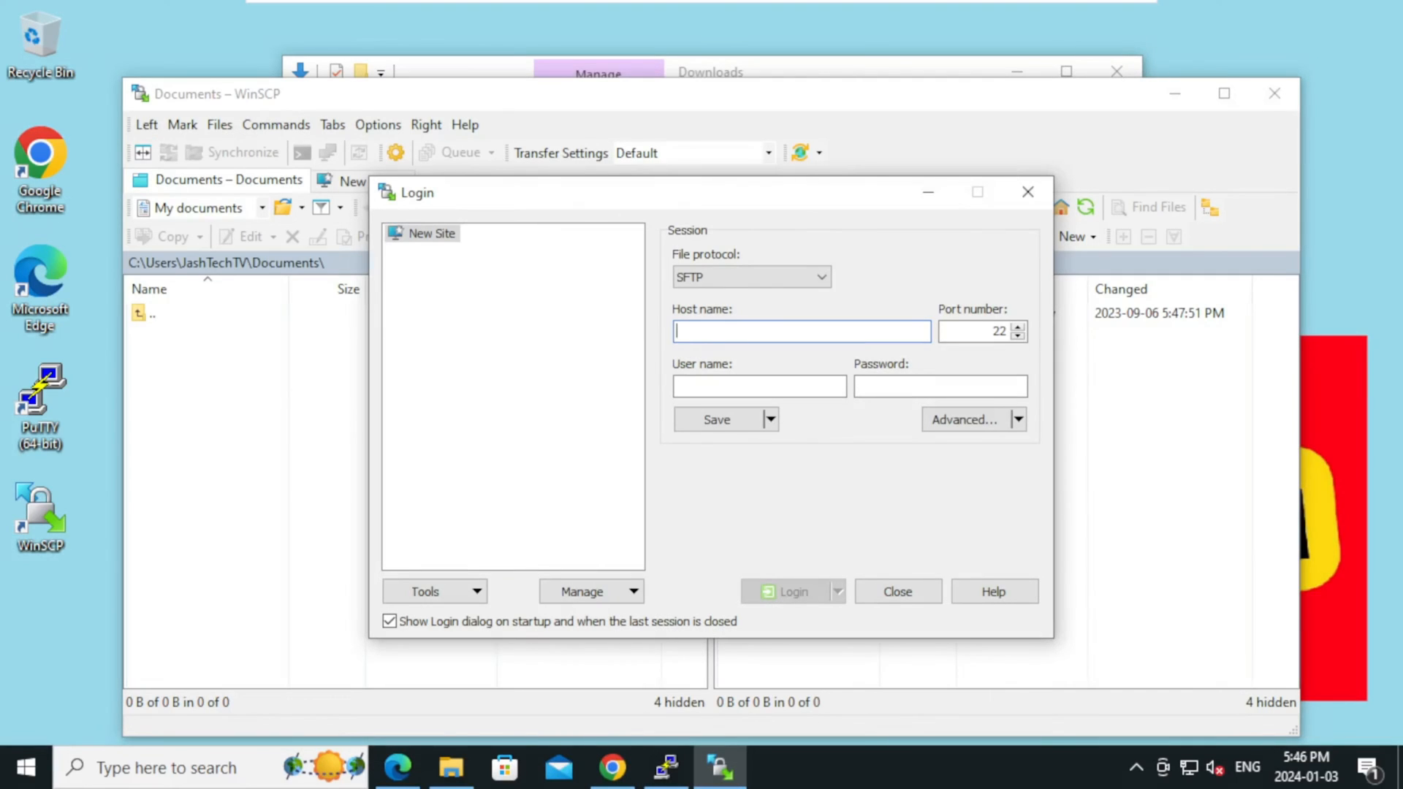
pyautogui.write('192.168.0.48')
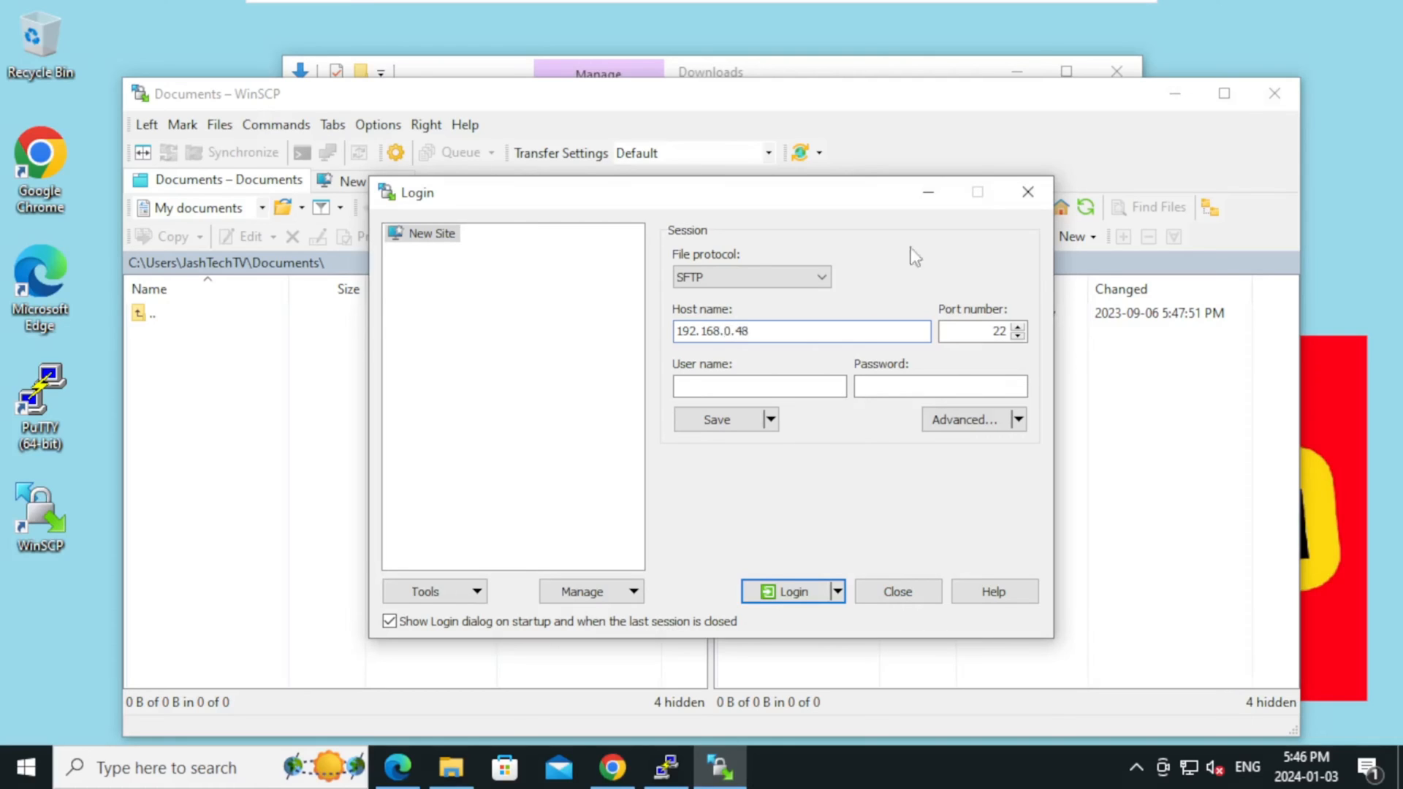
pyautogui.click(801, 330)
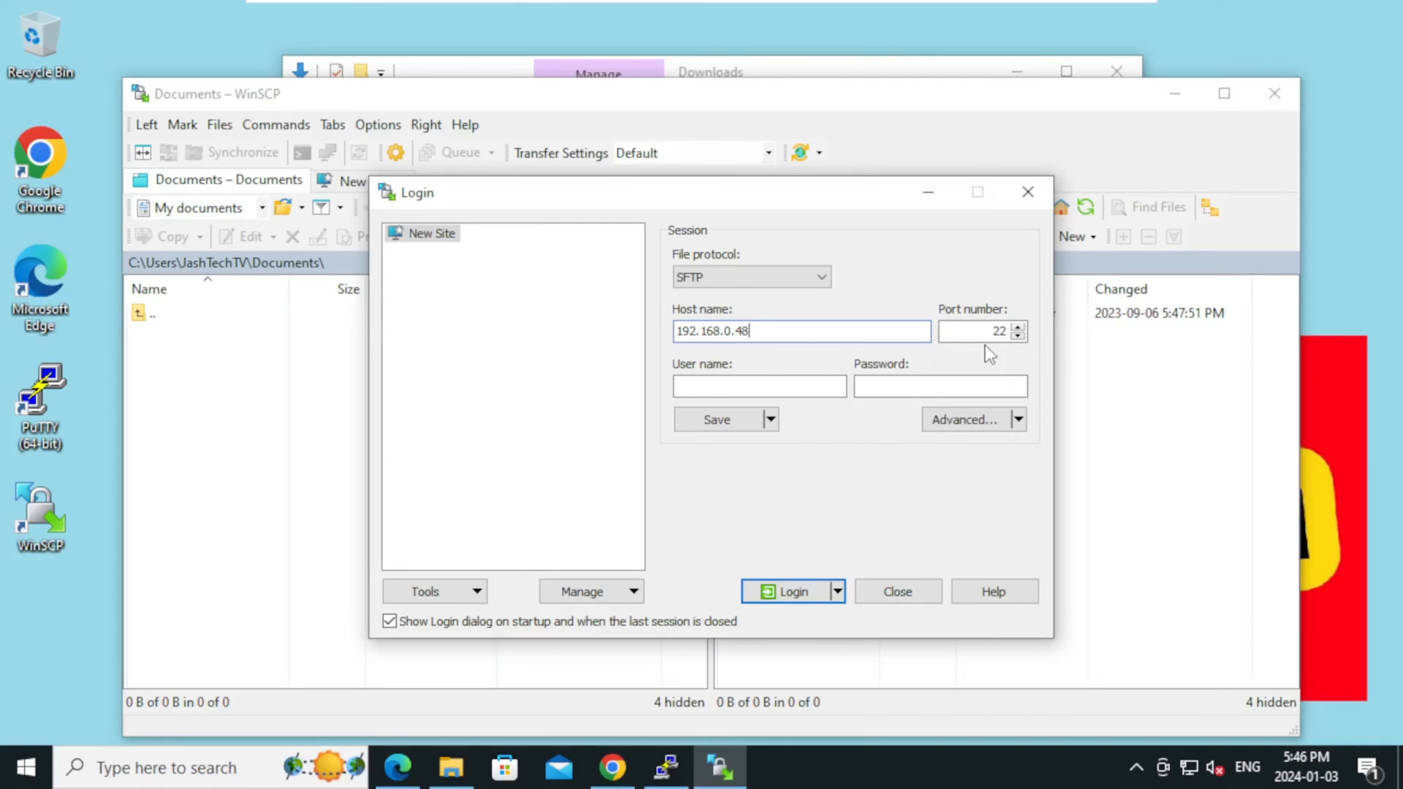
pyautogui.click(760, 386)
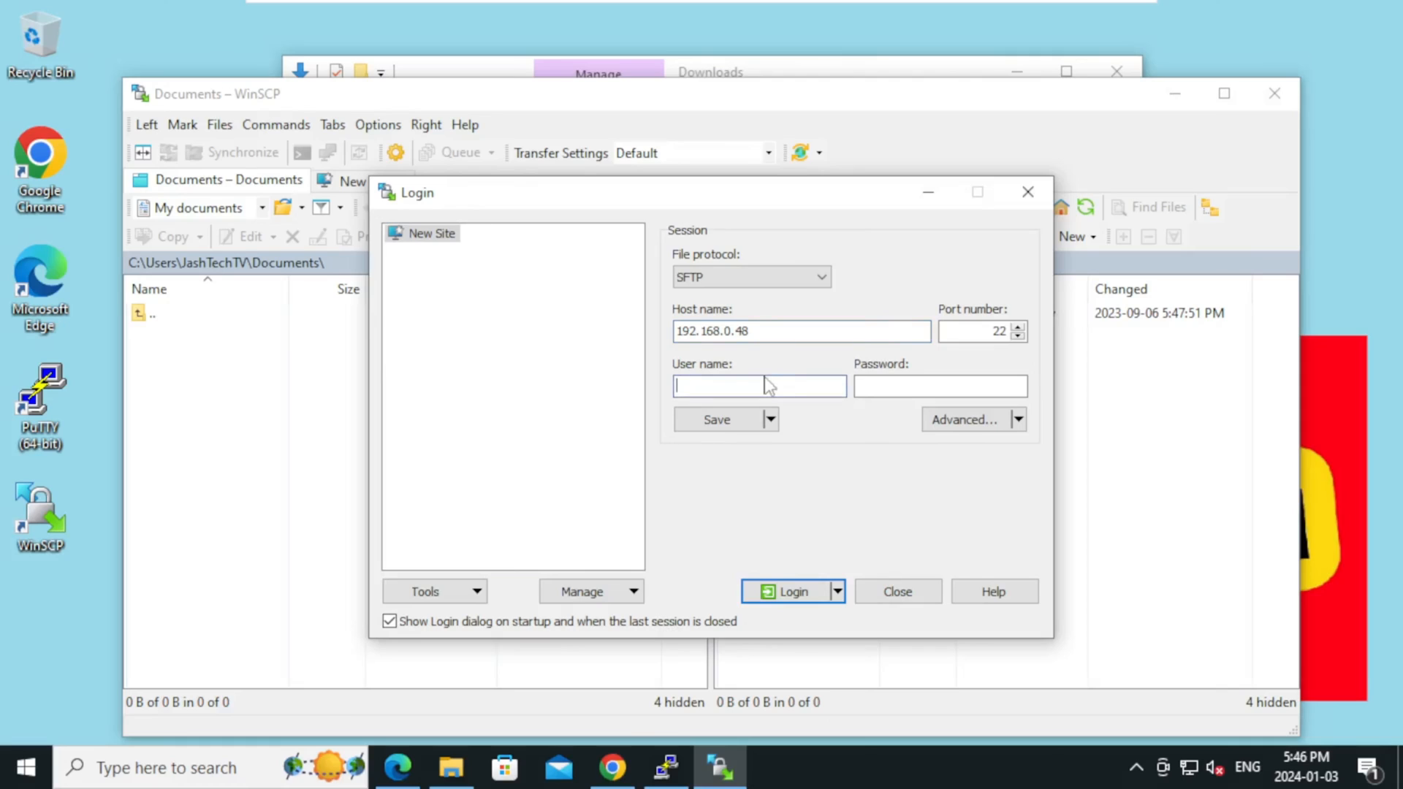
pyautogui.write('testuser')
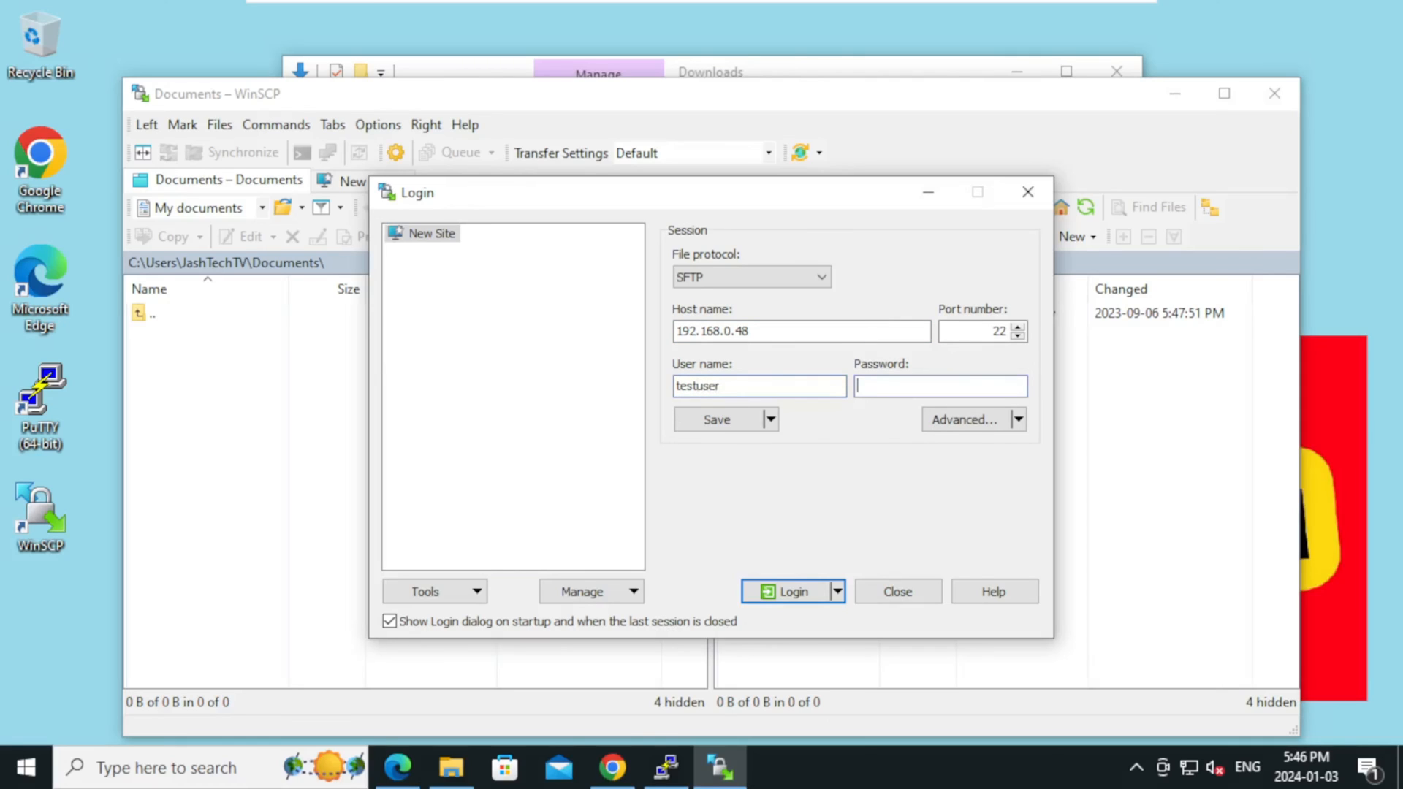
pyautogui.write('••')
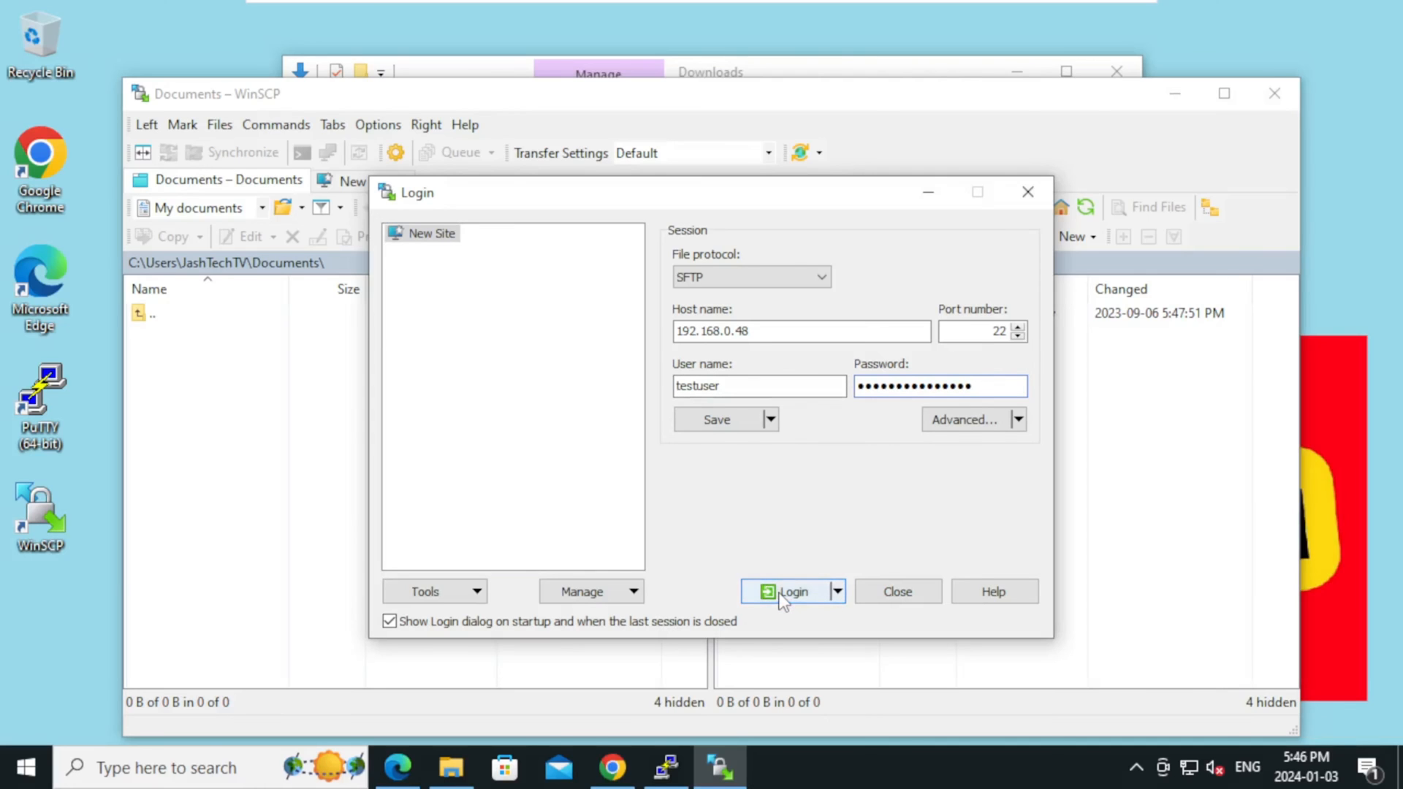
pyautogui.click(794, 591)
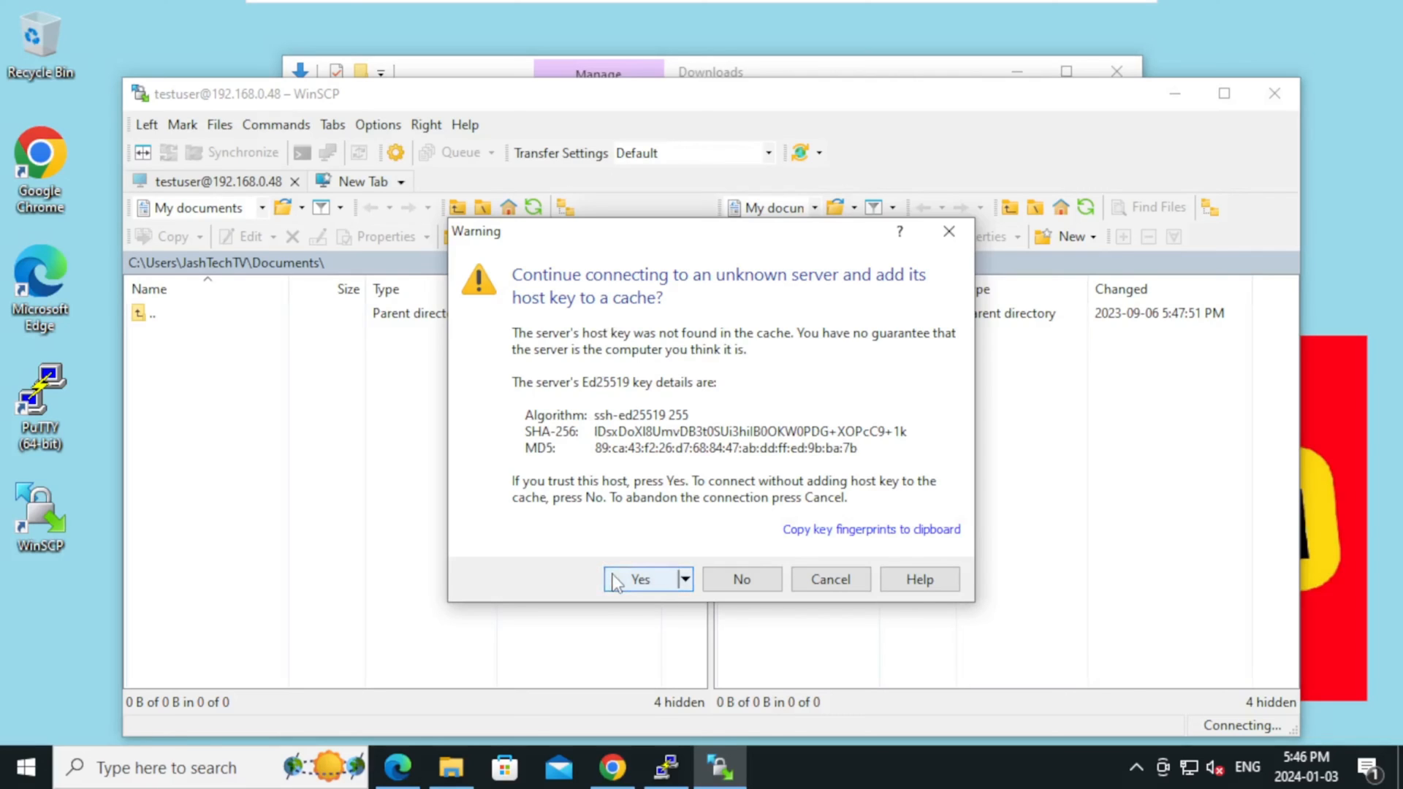
# - Trust the server's host key, then show /tmp remotely and Downloads locally
pyautogui.click(640, 579)
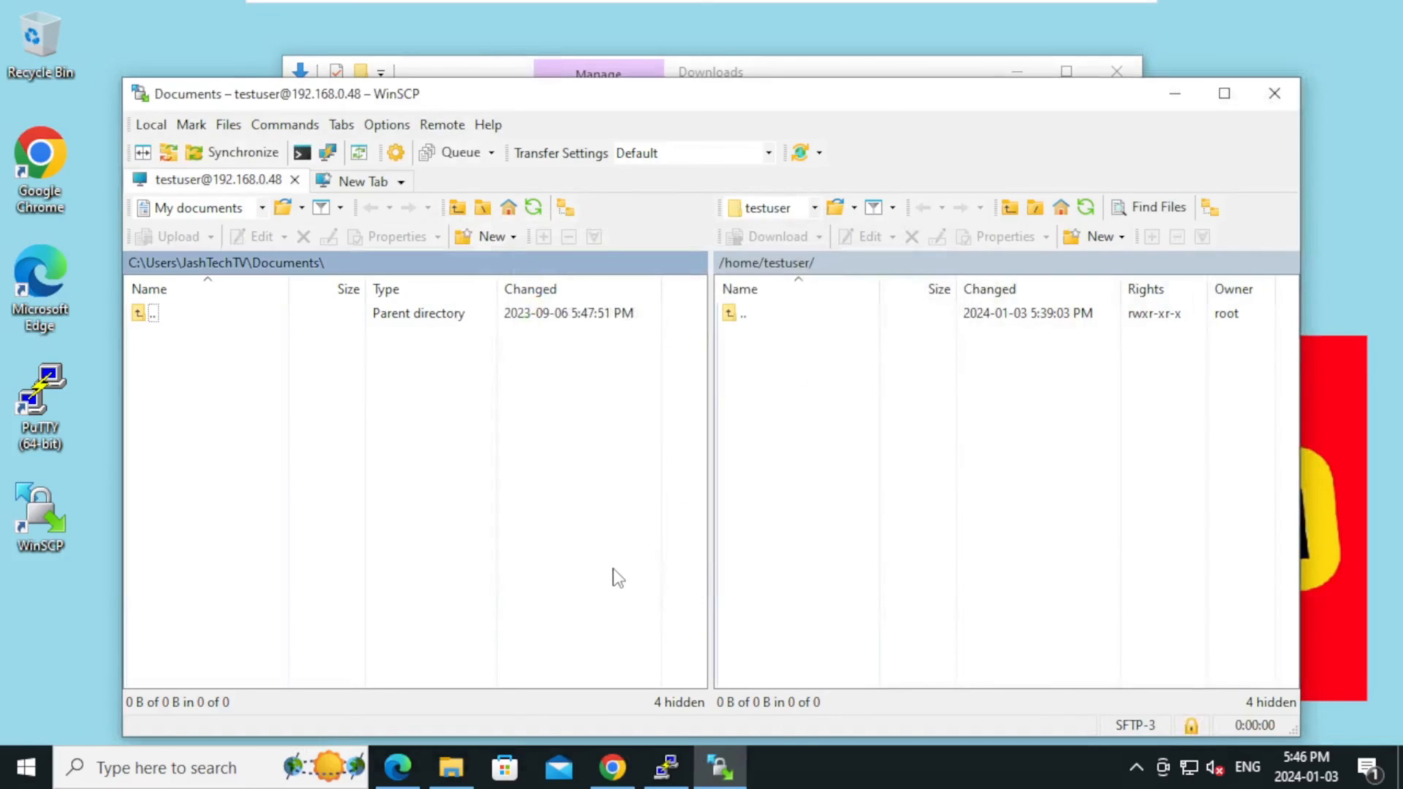
pyautogui.moveTo(810, 481)
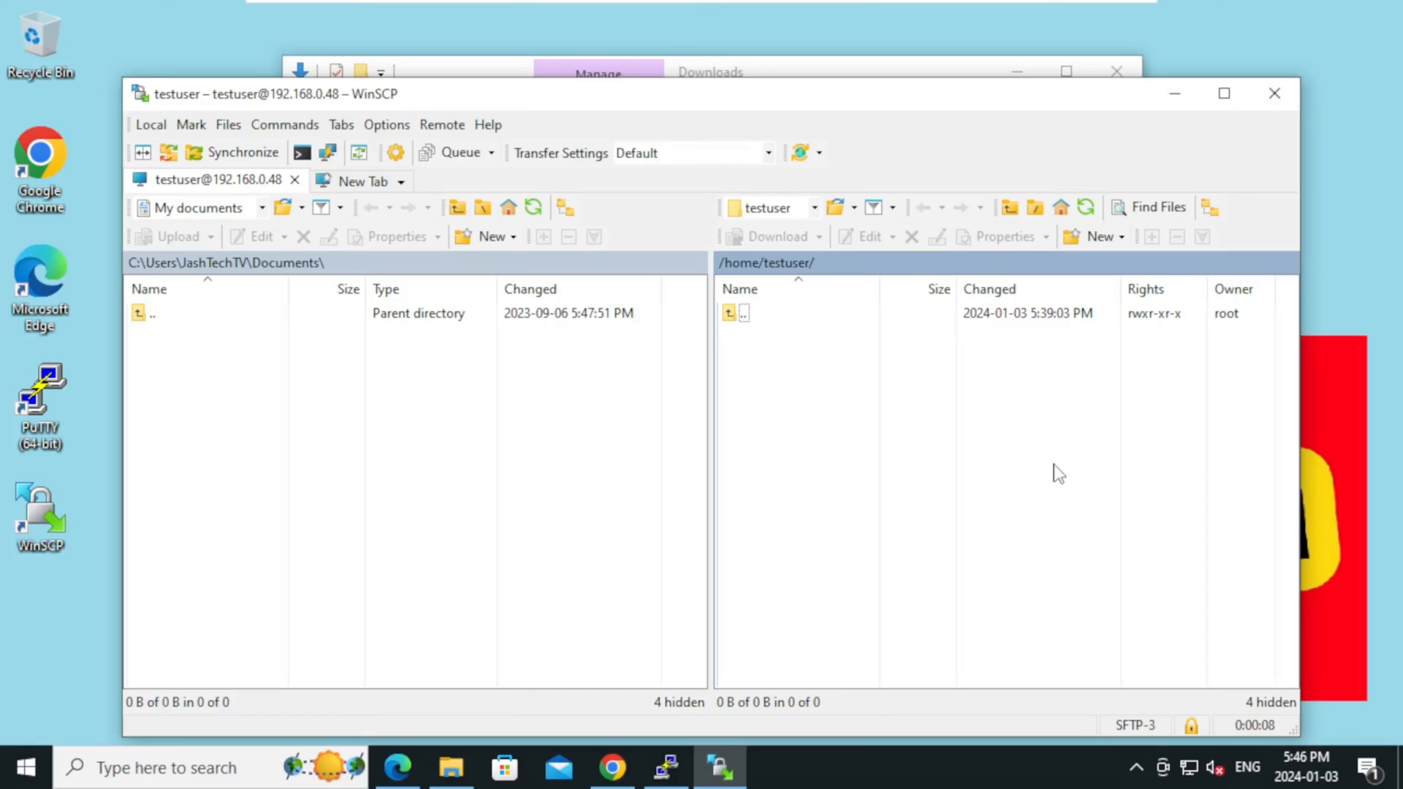
pyautogui.moveTo(1225, 90)
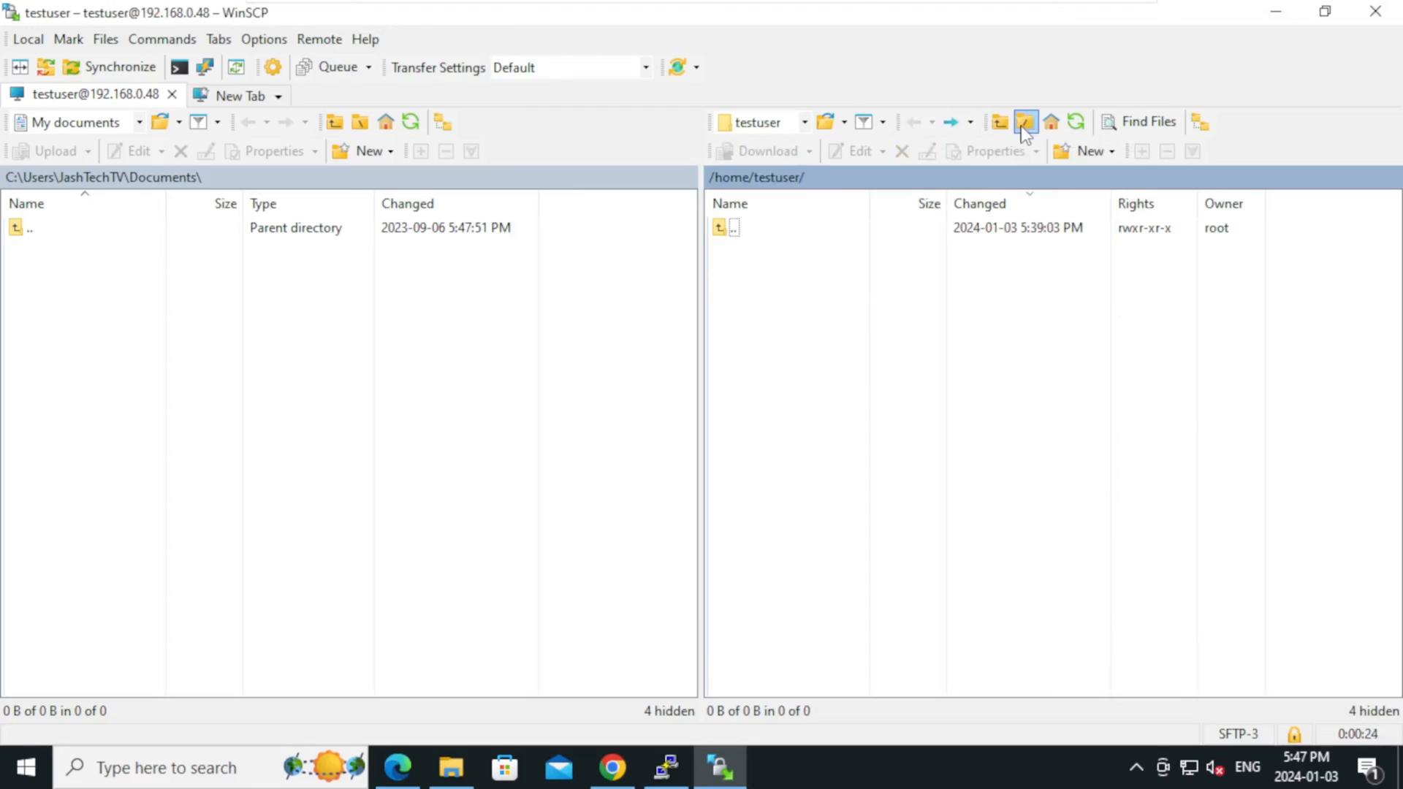
pyautogui.click(1026, 121)
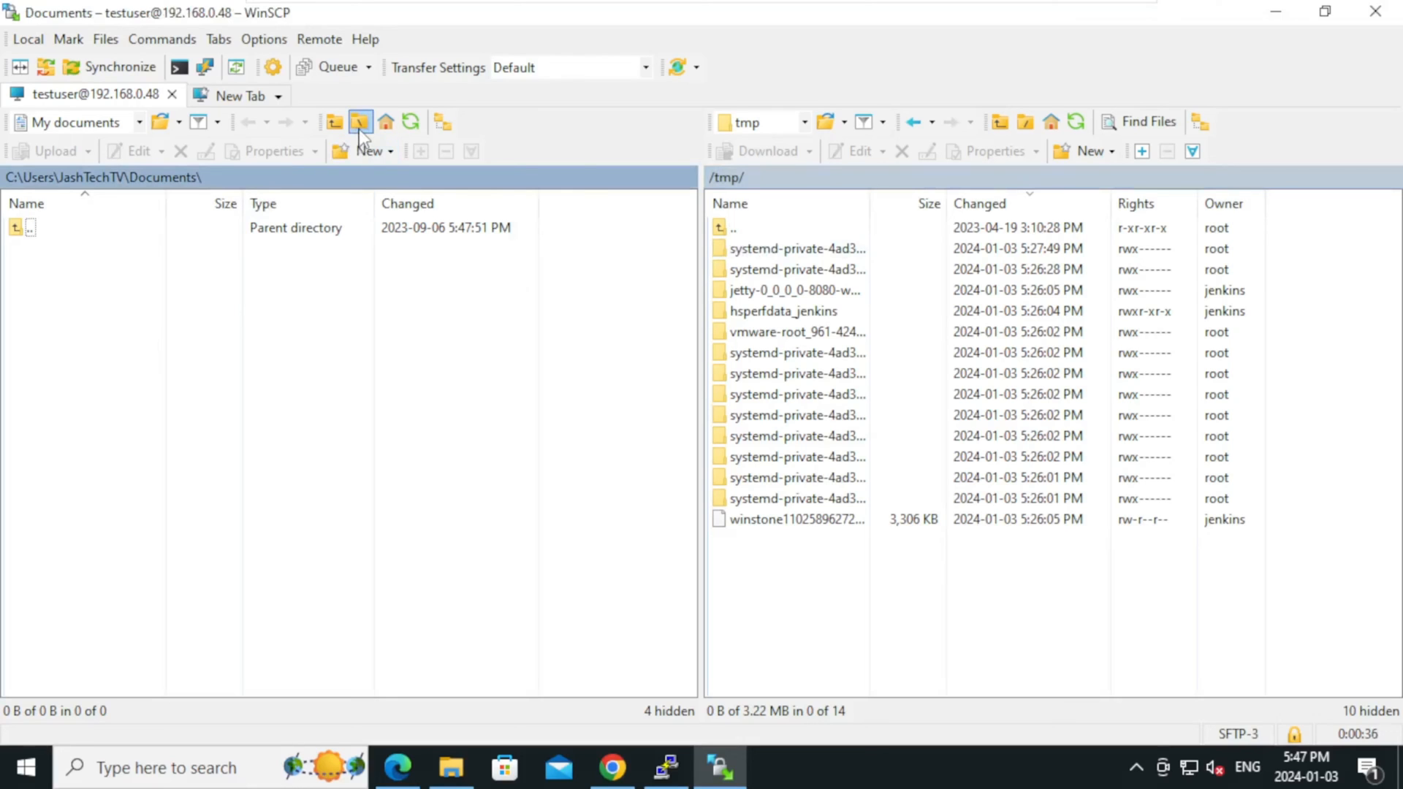
pyautogui.click(334, 123)
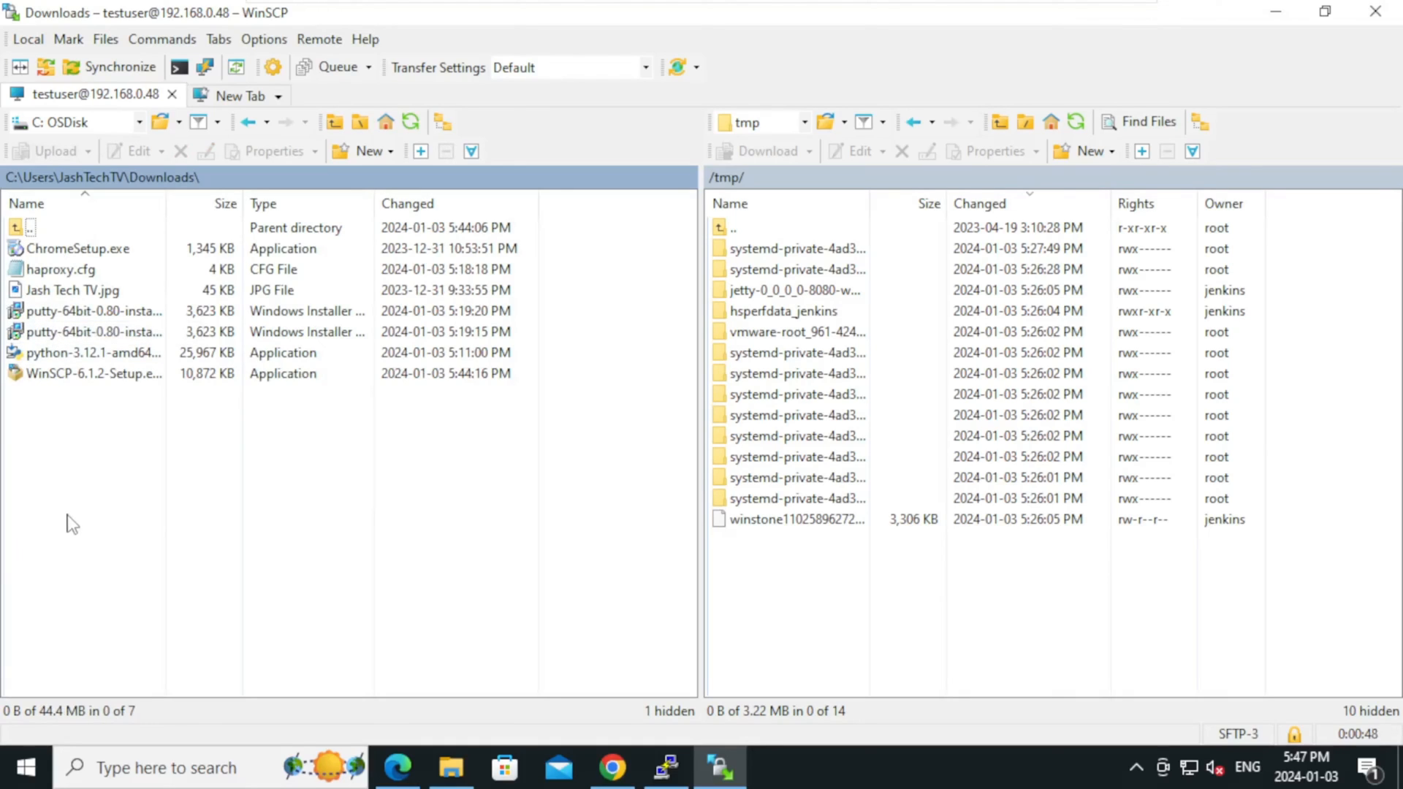
pyautogui.moveTo(173, 509)
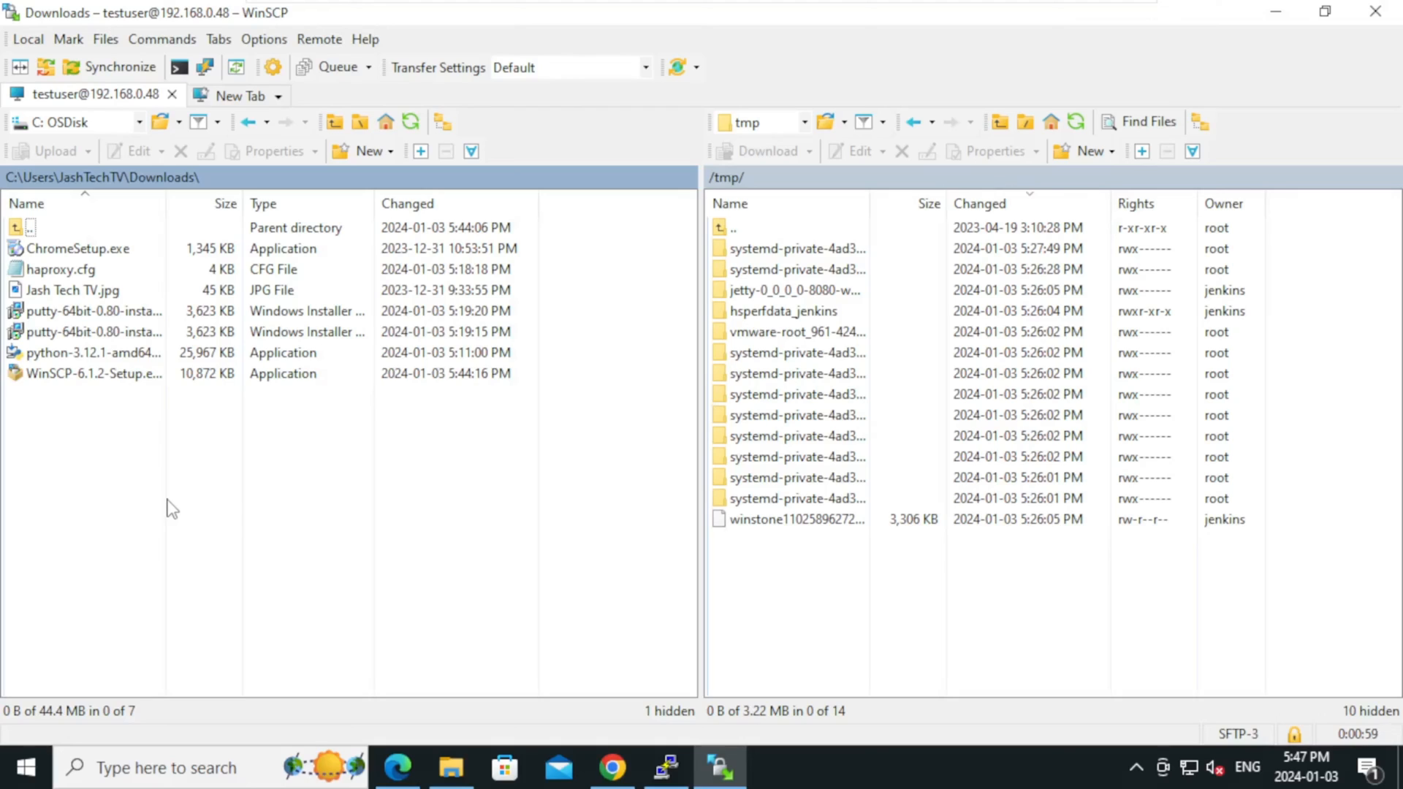
pyautogui.moveTo(1070, 366)
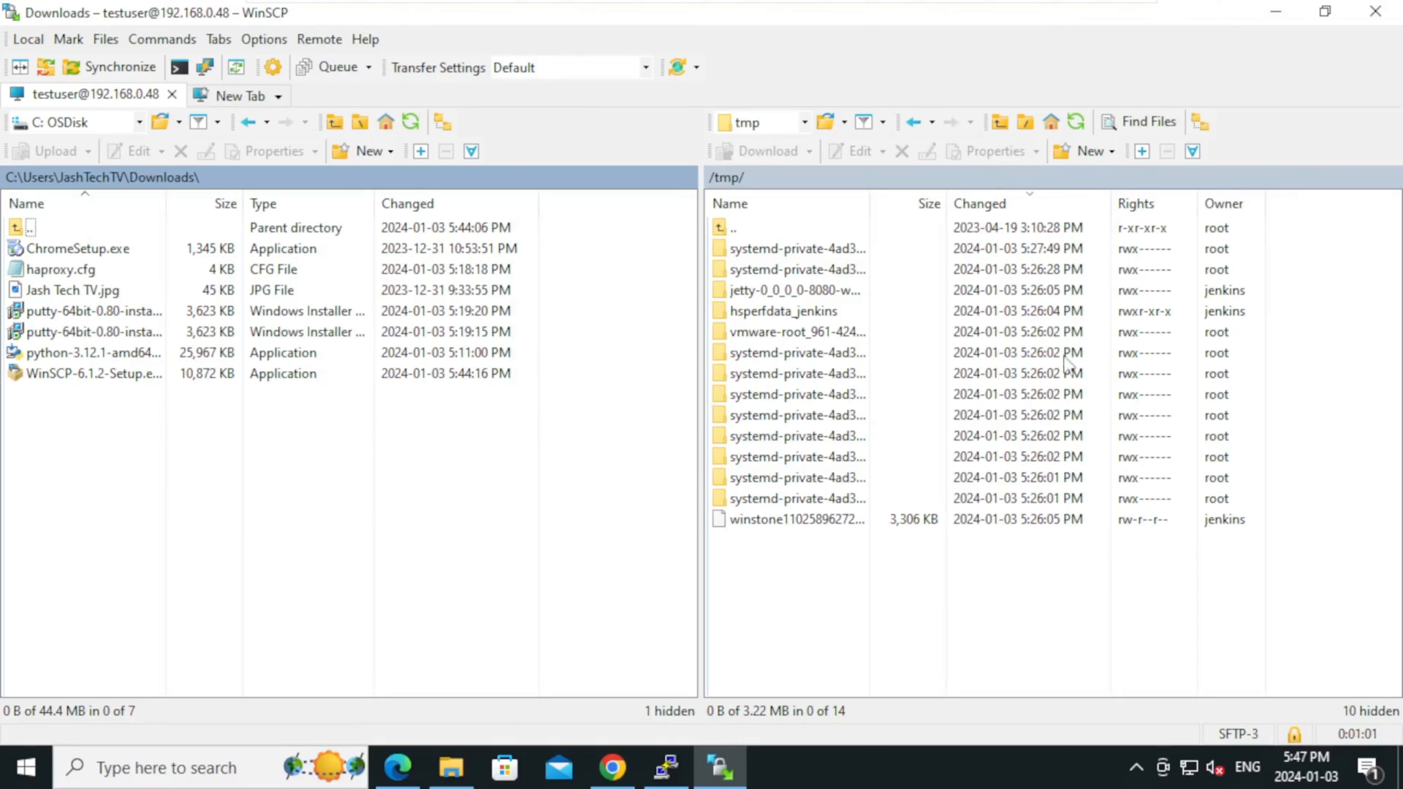
# - Upload haproxy.cfg into /tmp and switch to the PuTTY terminal
pyautogui.click(60, 269)
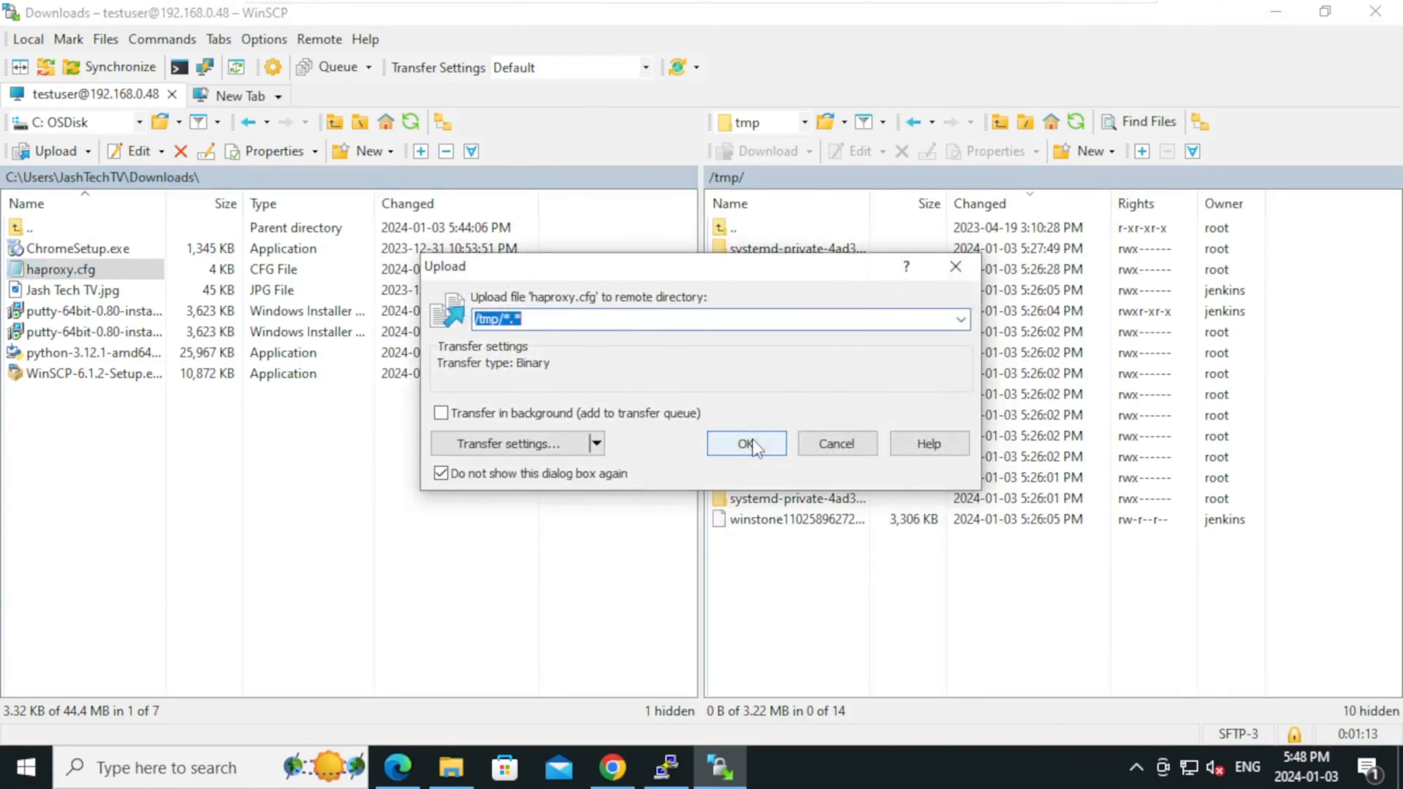
pyautogui.click(746, 444)
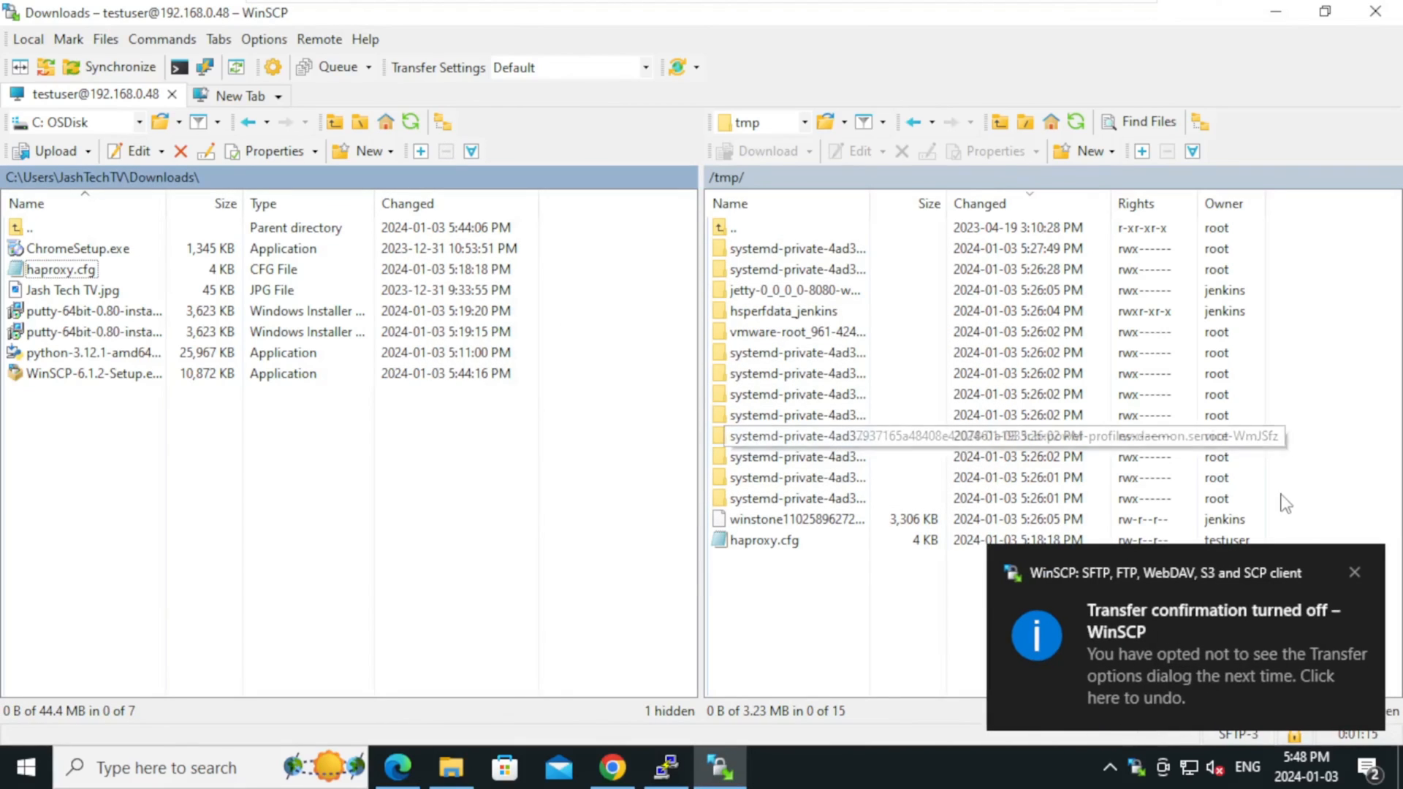
pyautogui.moveTo(804, 585)
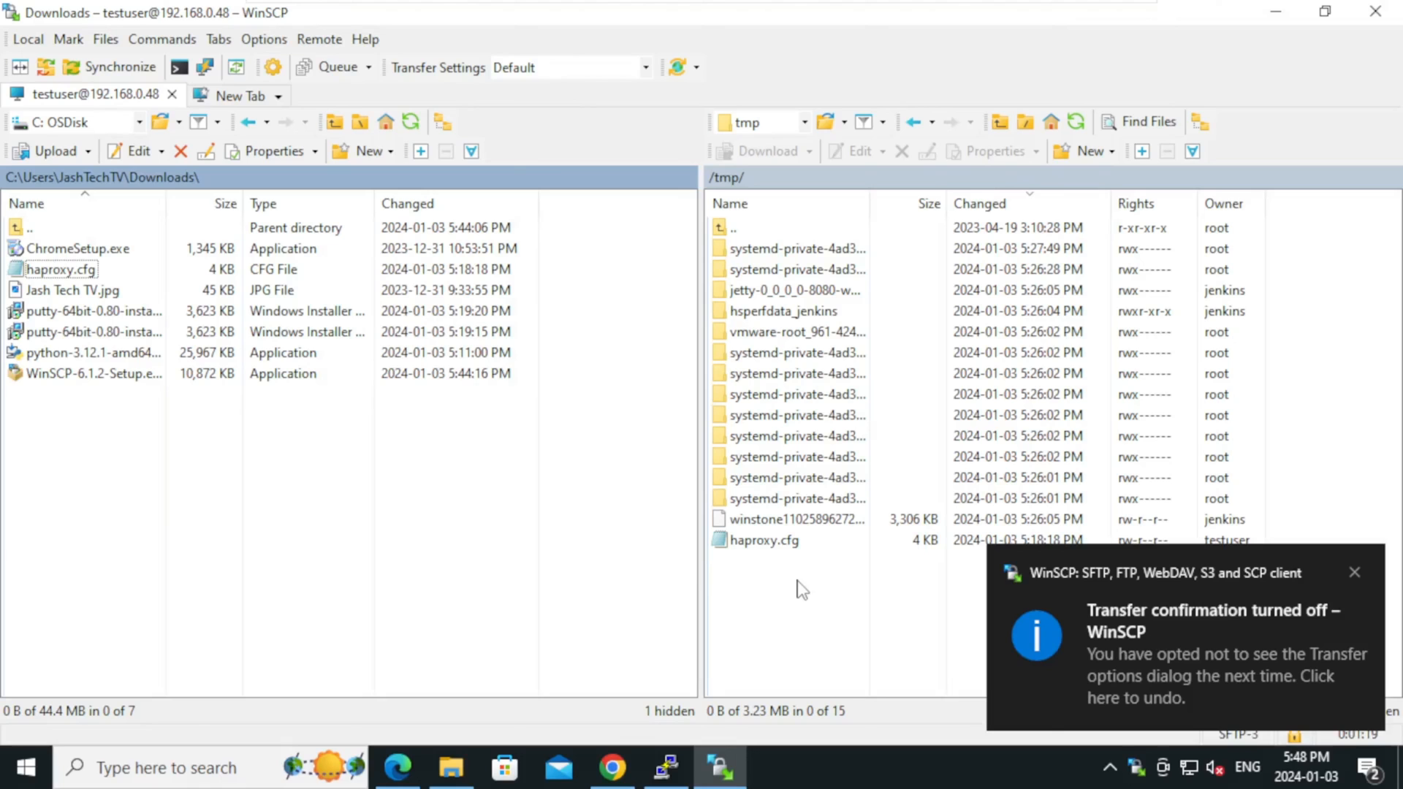
pyautogui.click(1352, 573)
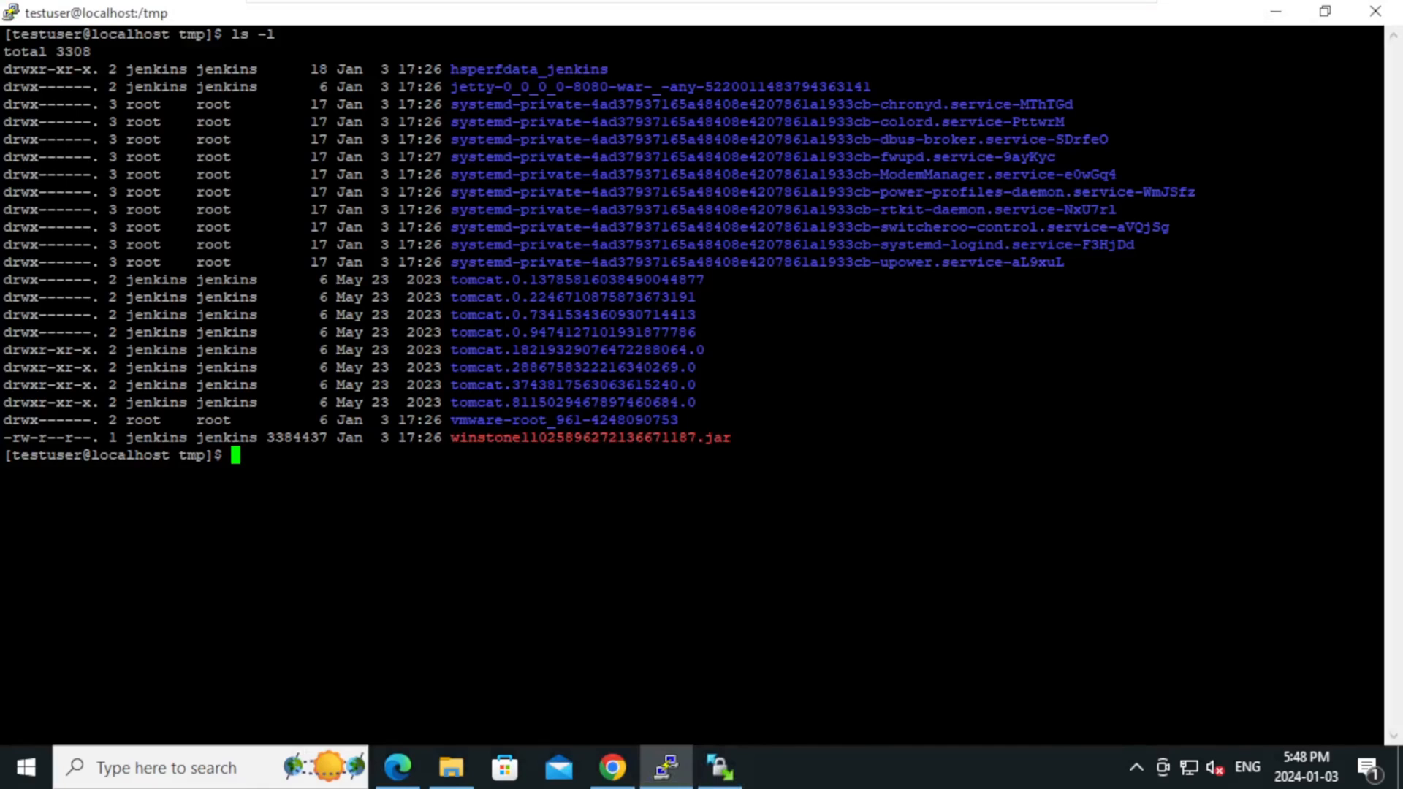
# - Enter ls -l at the /tmp prompt to check for the uploaded file
pyautogui.write('ls -l')
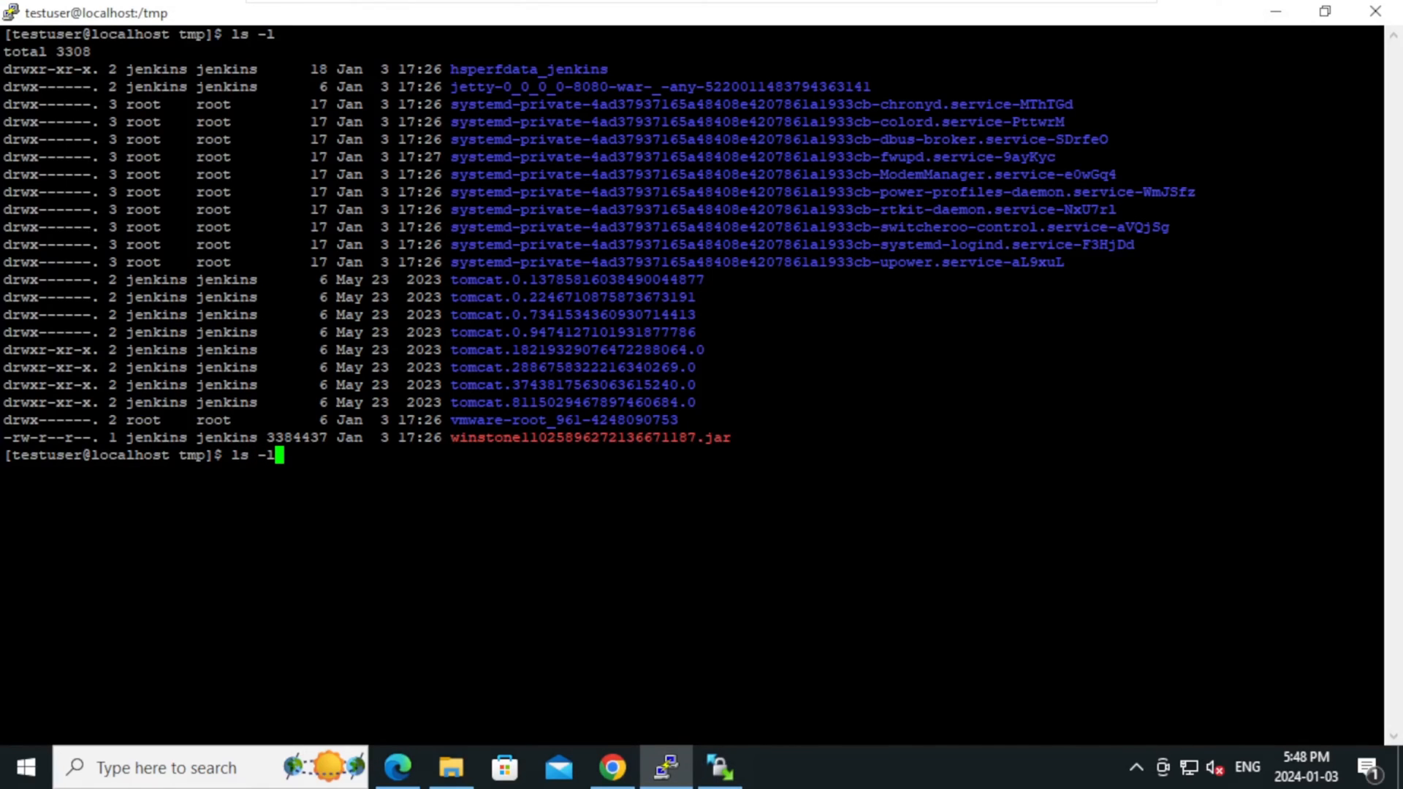